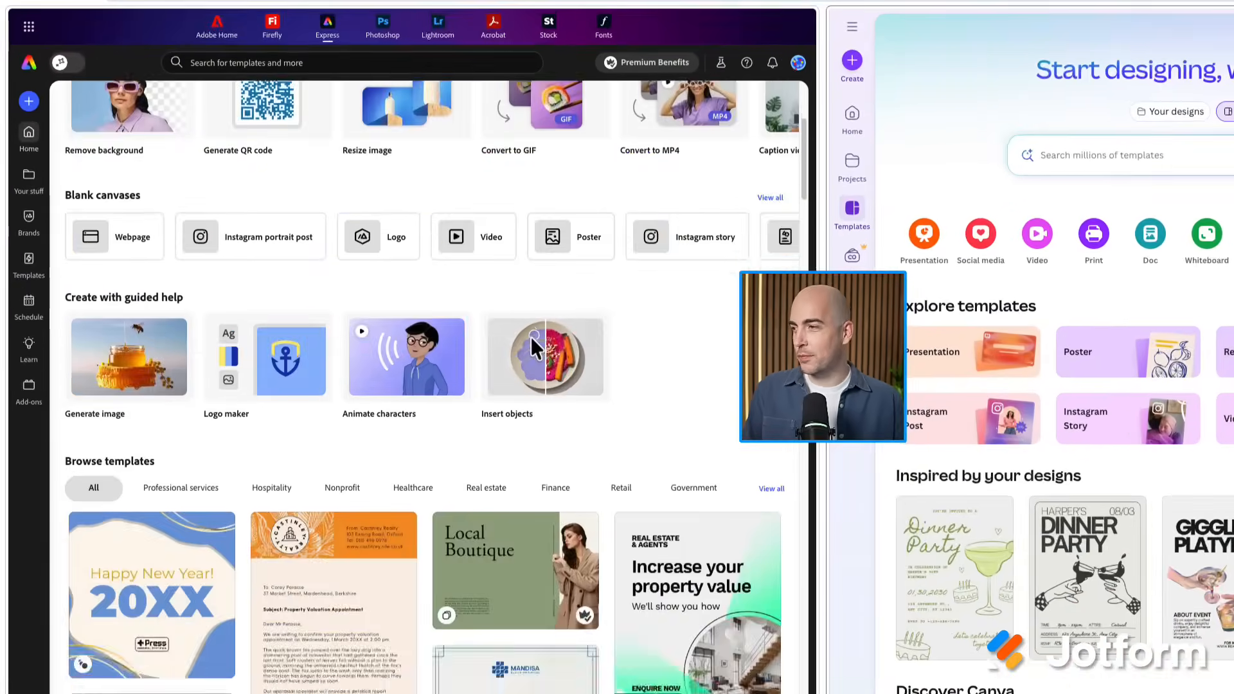
Find the Mortgage Conference flyer template via a 'conference flyer' search and start a design from it.
{"action": "scroll", "scroll_direction": "down", "scroll_amount": 3}
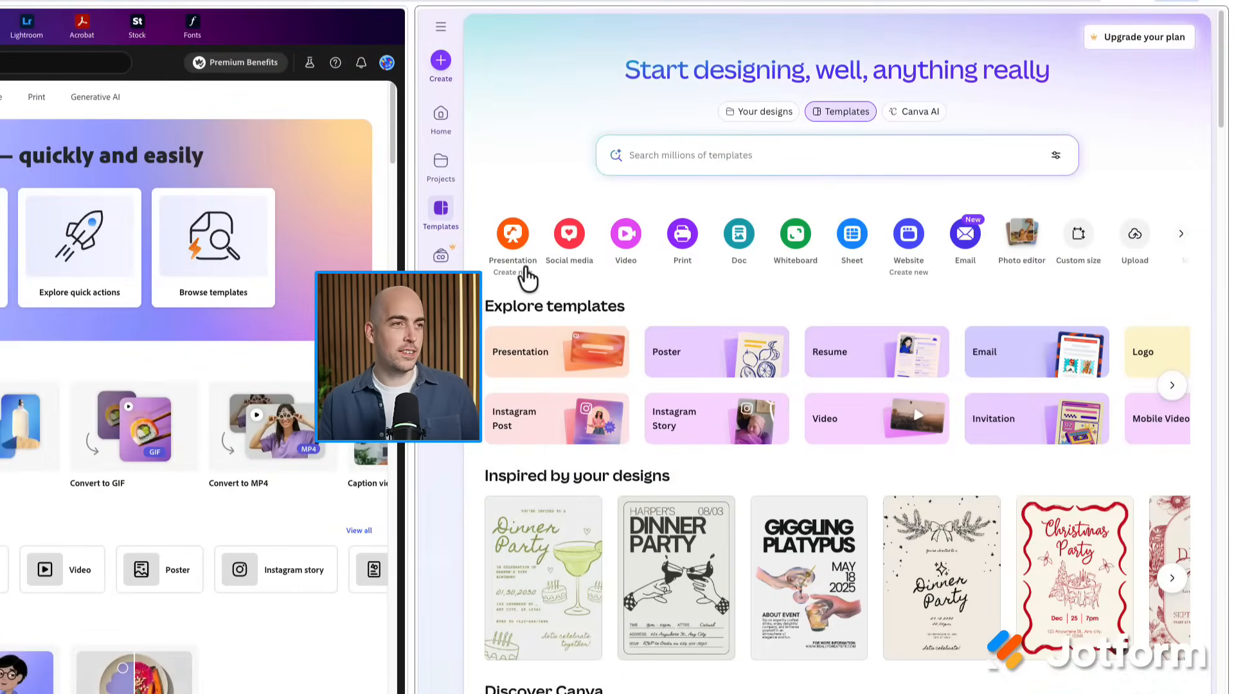
{"action": "mouse_move", "coordinate": [681, 234]}
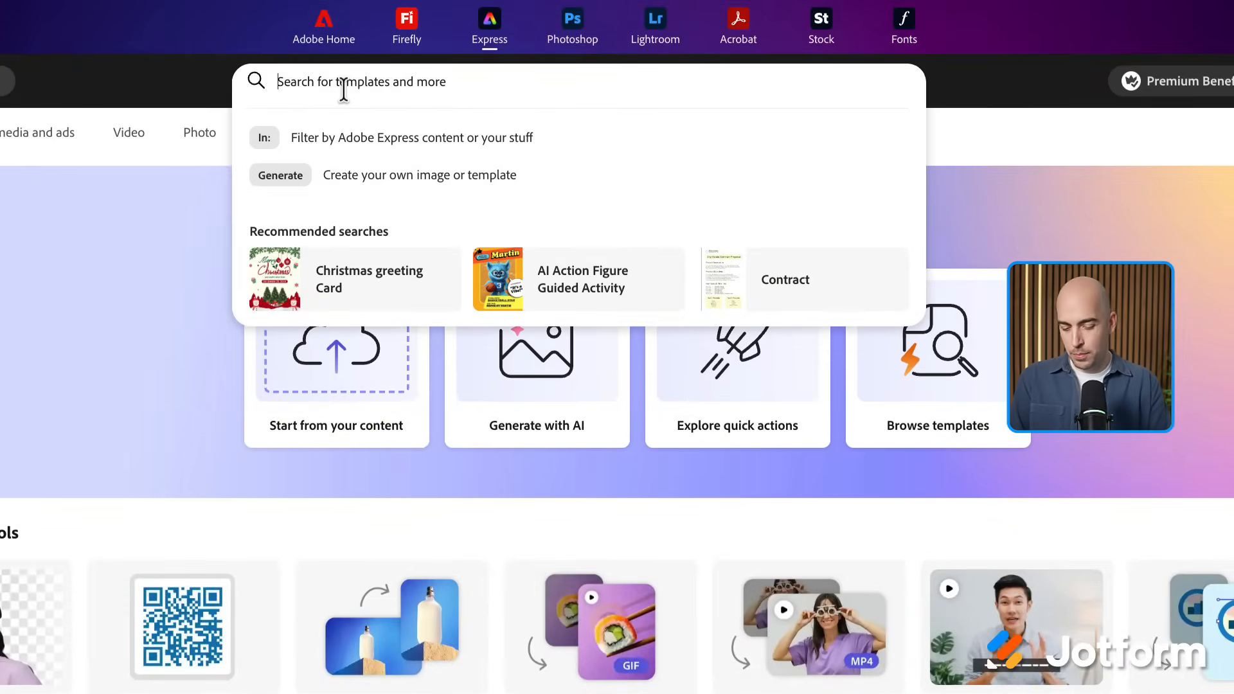
{"action": "type", "text": "conference flyer"}
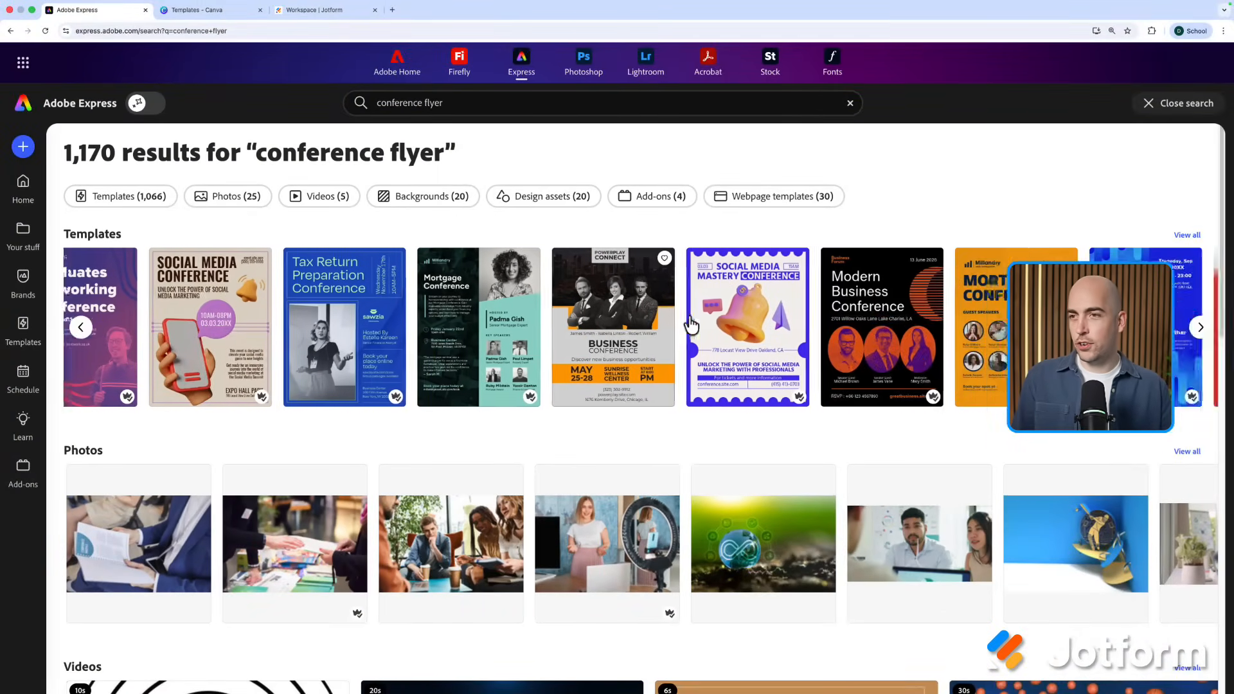
{"action": "left_click", "coordinate": [80, 326]}
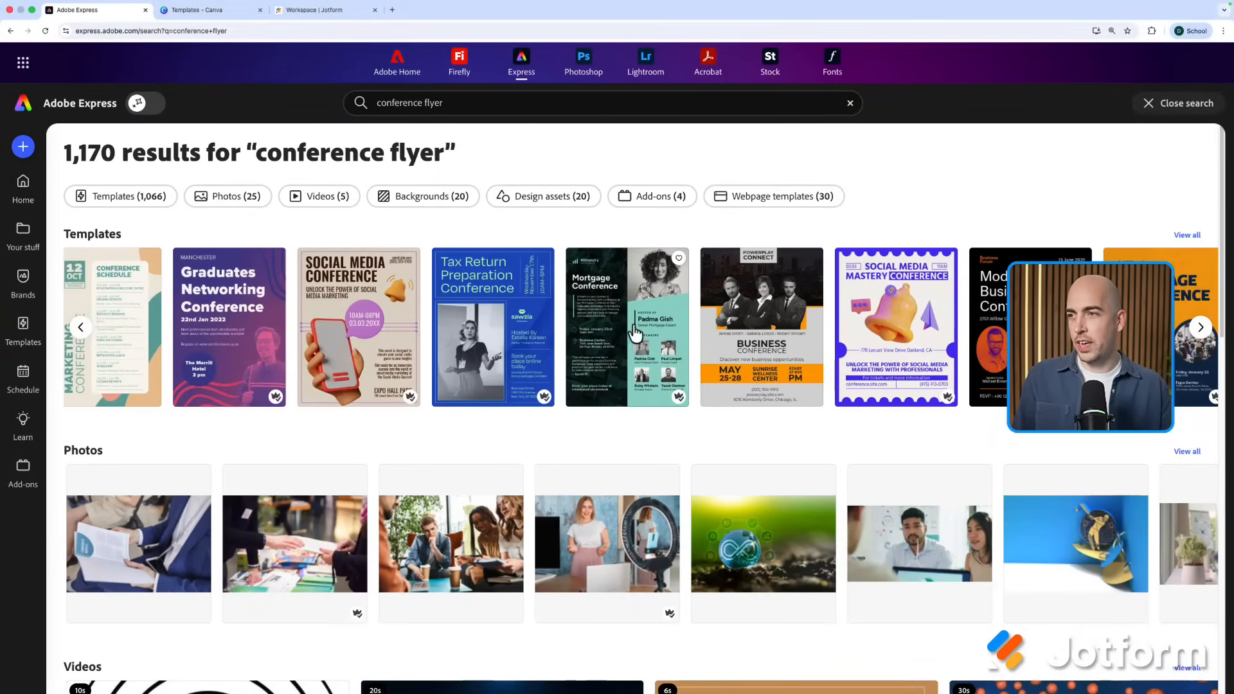
{"action": "left_click", "coordinate": [627, 325]}
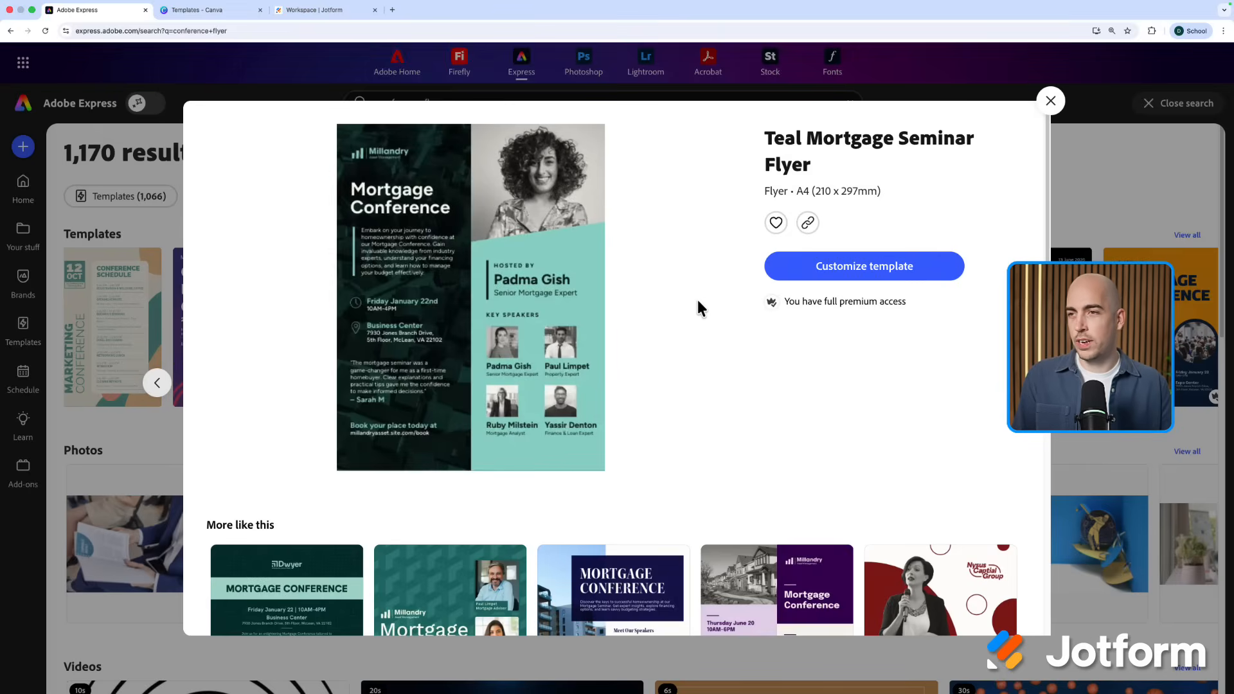
{"action": "left_click", "coordinate": [864, 266]}
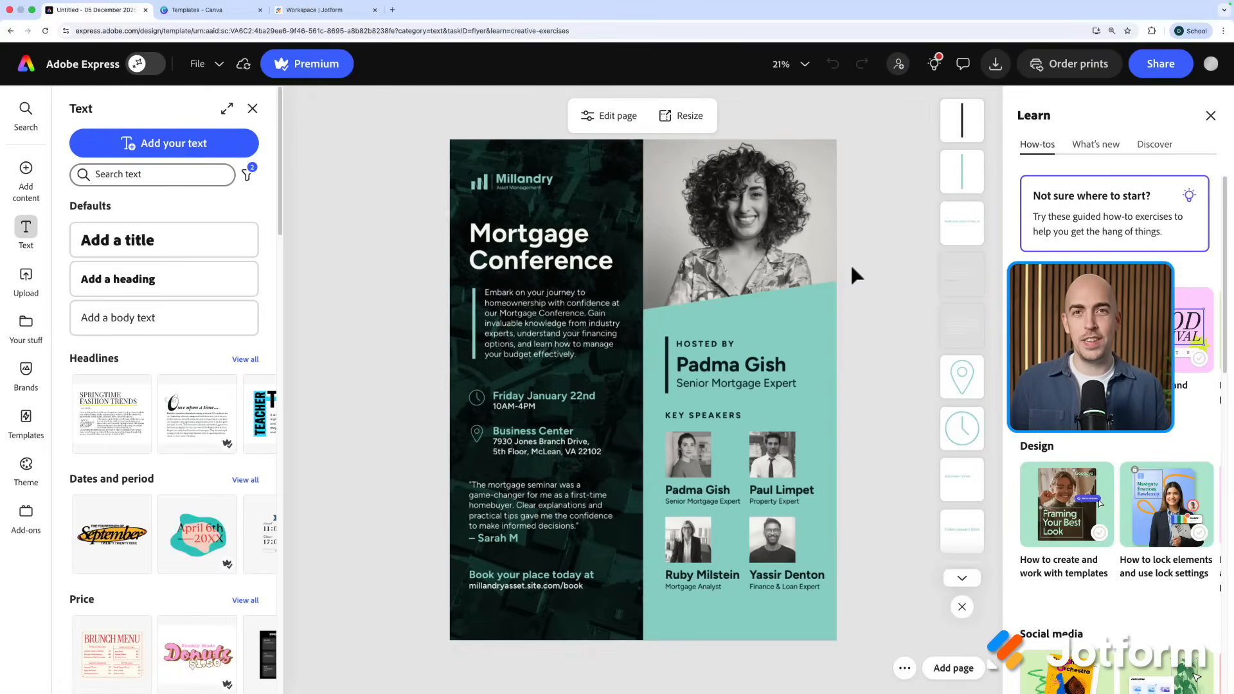
Select the flyer's intro paragraph to bring up its page editing options.
{"action": "left_click", "coordinate": [551, 322]}
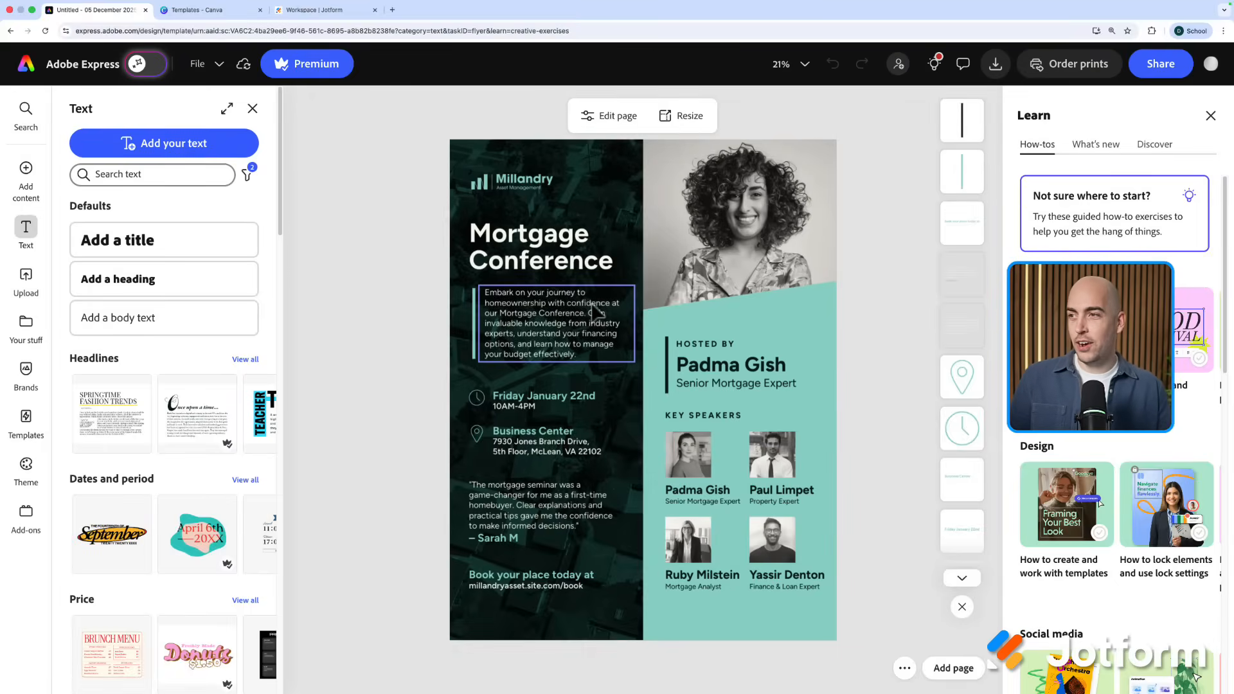
{"action": "left_click", "coordinate": [545, 322]}
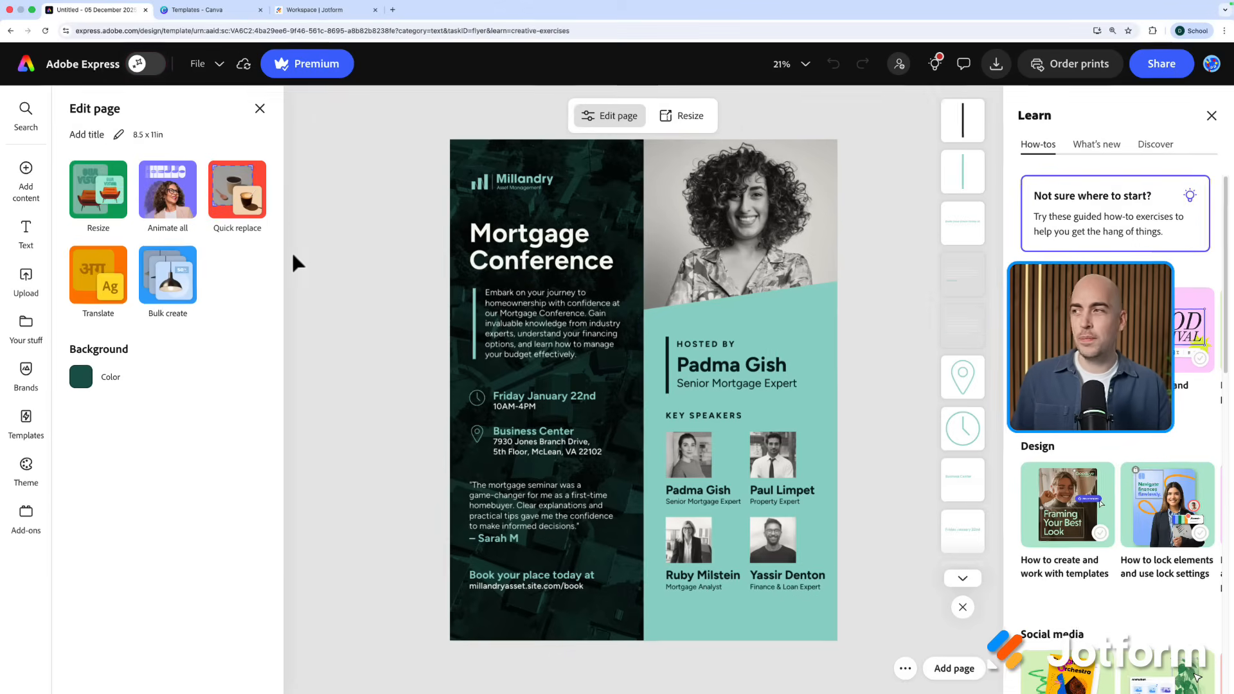
Swap the top-right portrait for an office-building stock photo found in the media library.
{"action": "left_click", "coordinate": [25, 178]}
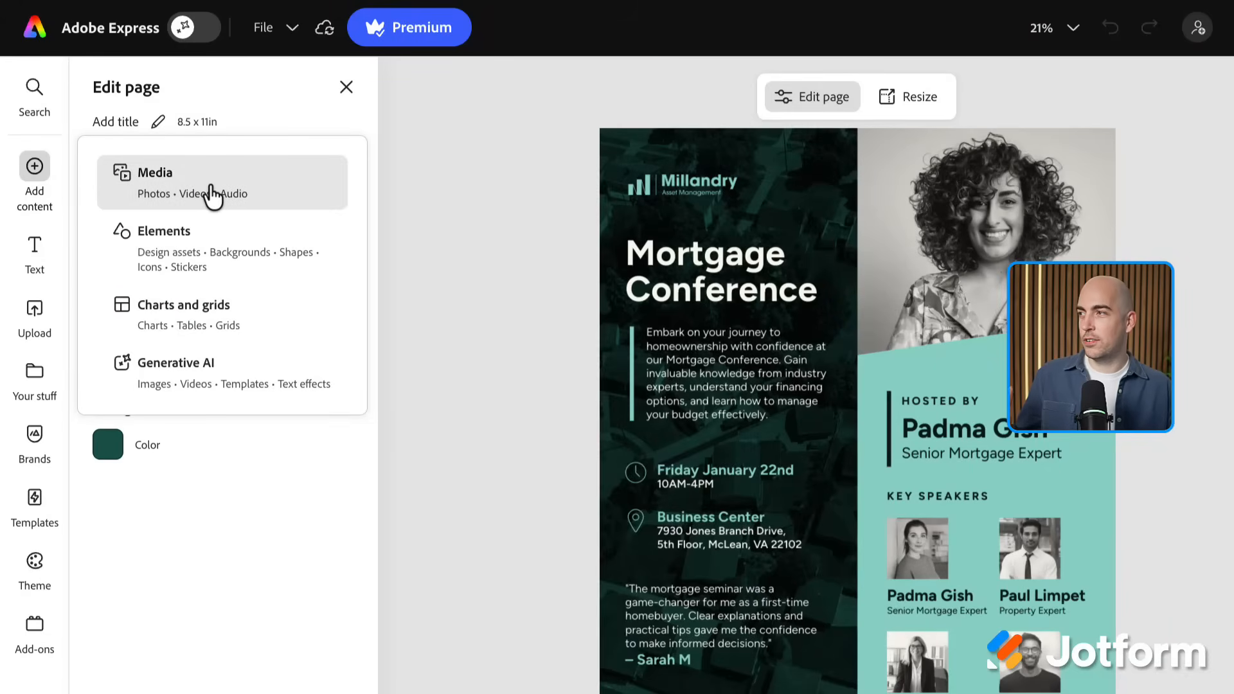
{"action": "left_click", "coordinate": [157, 172]}
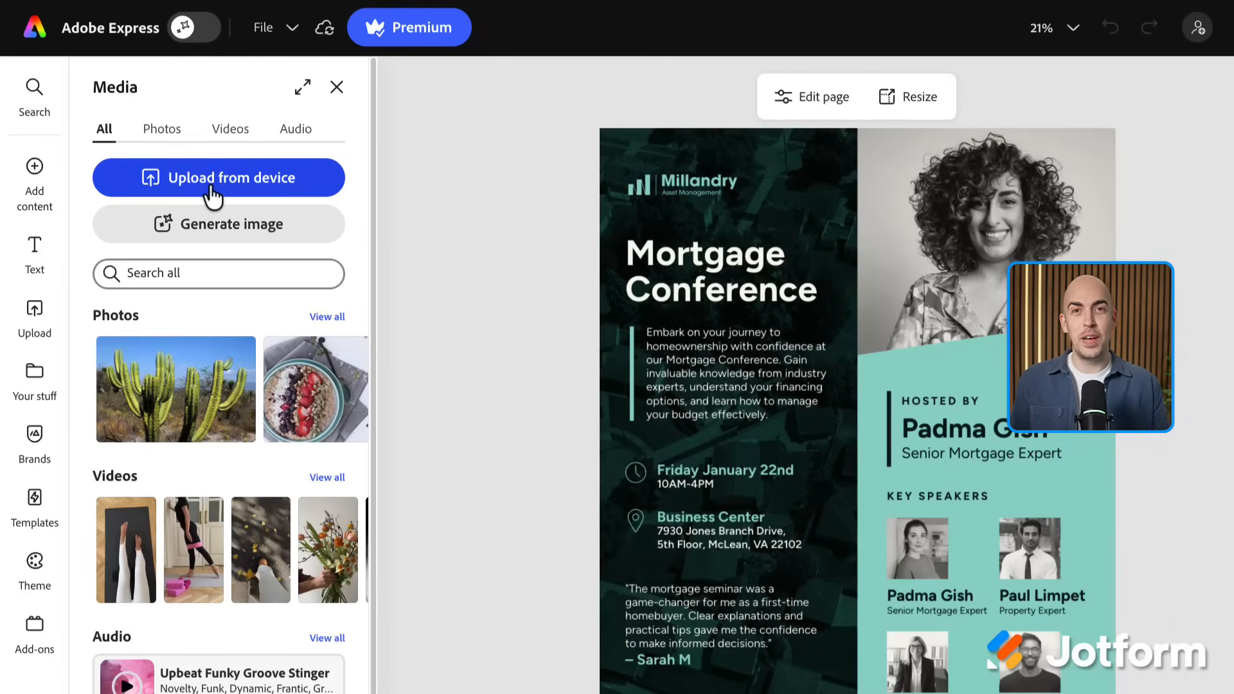
{"action": "left_click", "coordinate": [218, 273]}
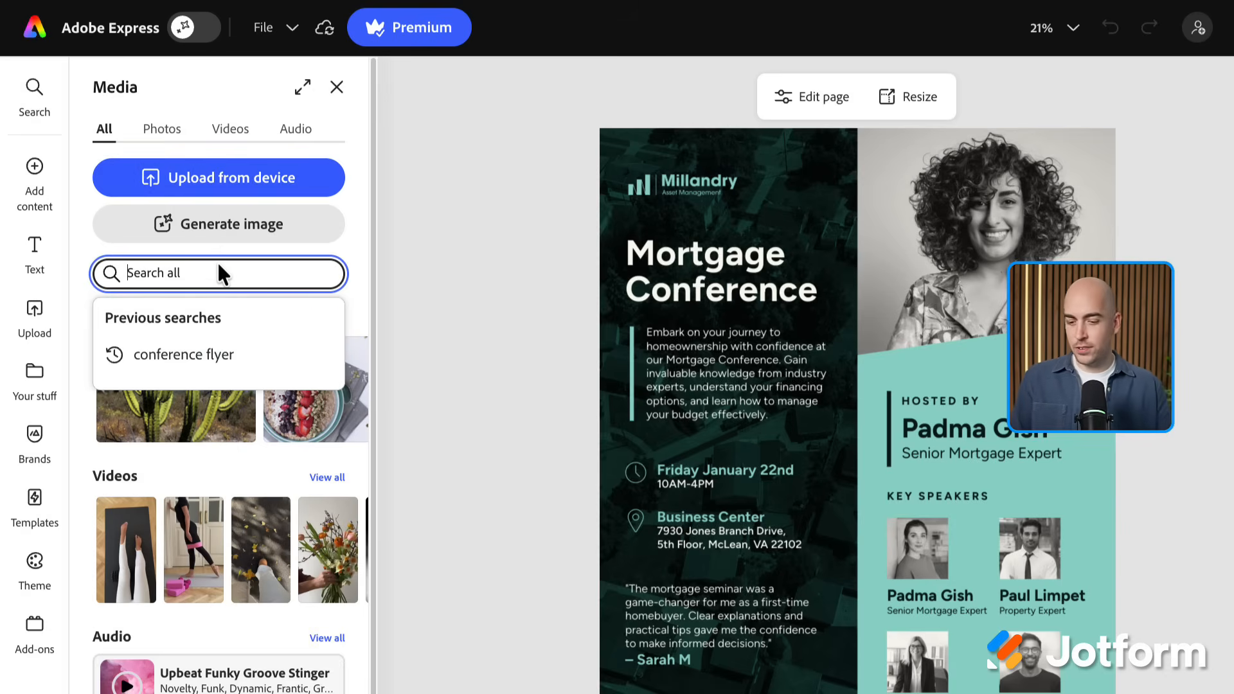
{"action": "type", "text": "office building"}
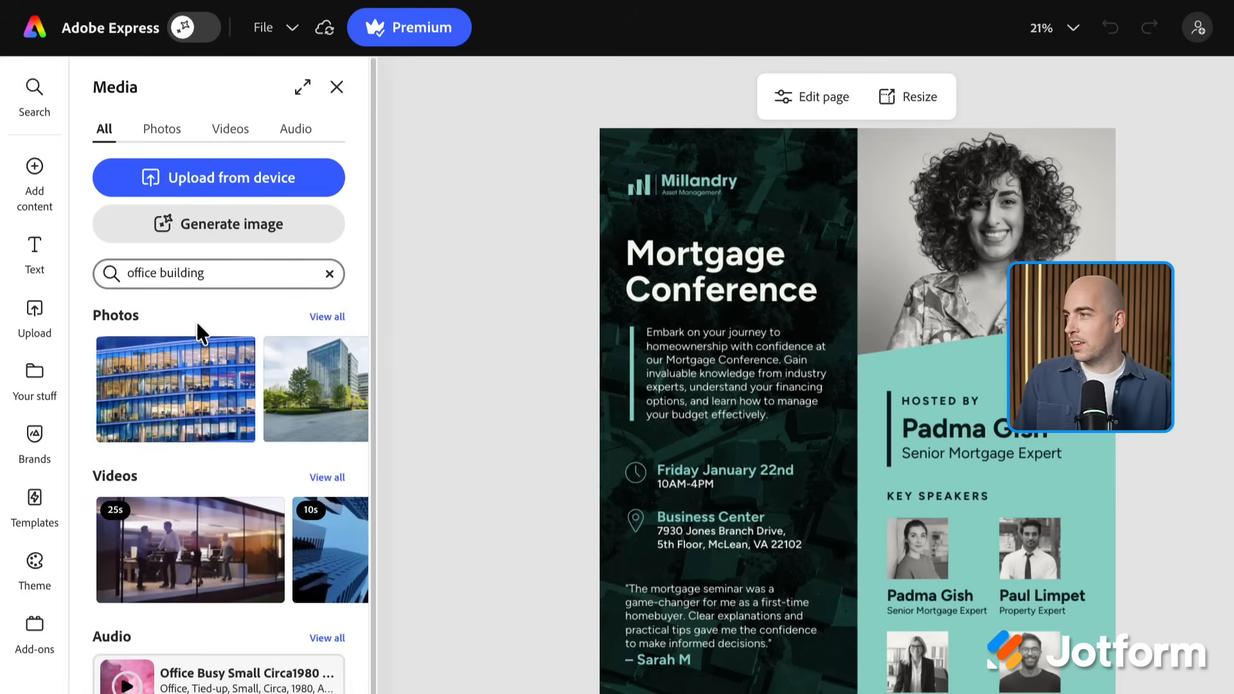
{"action": "left_click", "coordinate": [160, 128]}
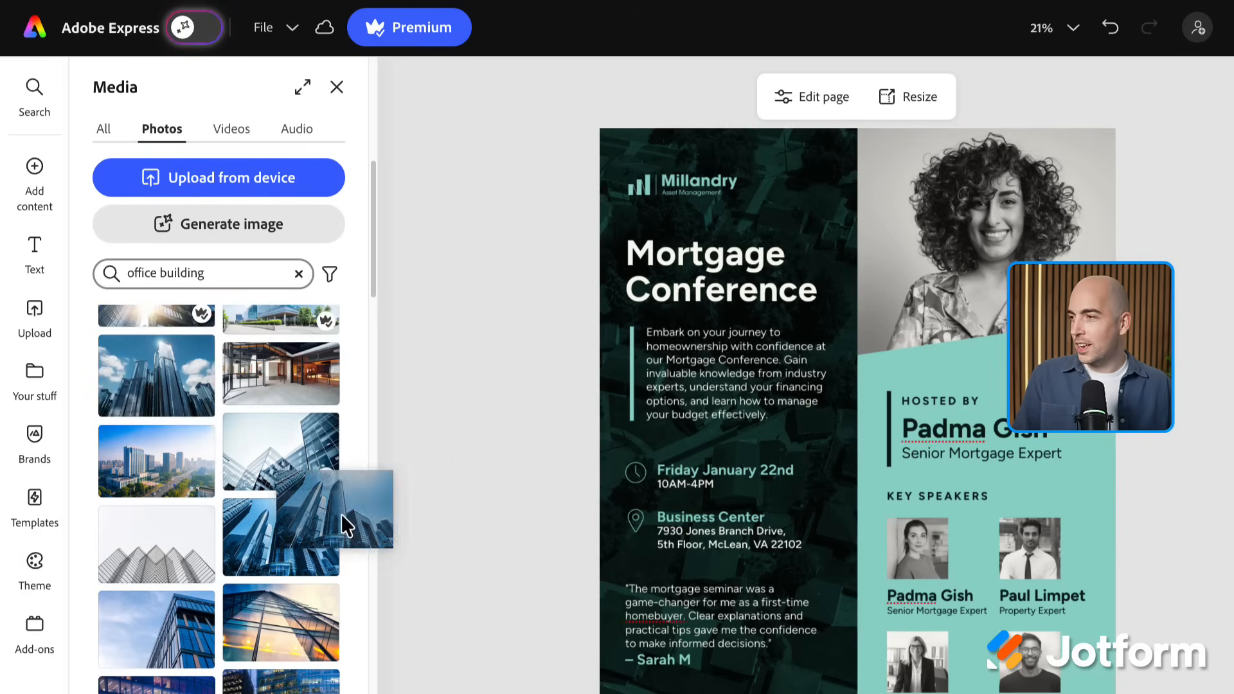
{"action": "left_click_drag", "start_coordinate": [345, 523], "coordinate": [999, 220]}
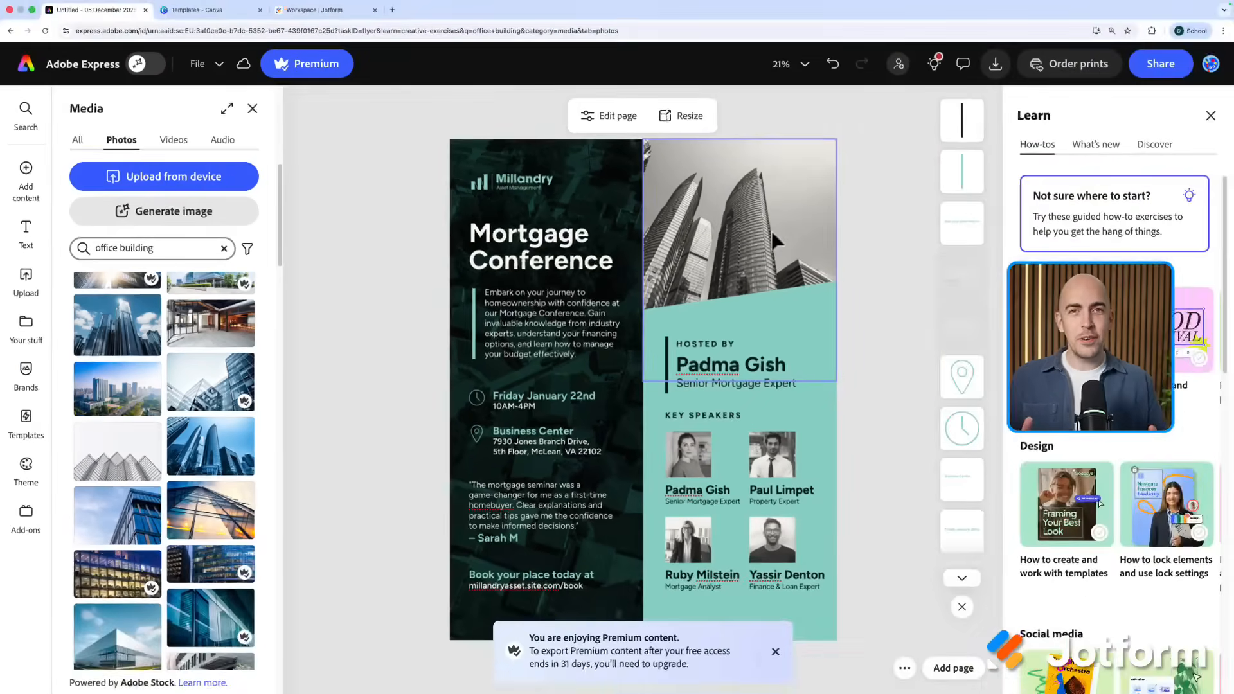
Start a Canva design from the Green Modern Business Conference flyer template.
{"action": "left_click", "coordinate": [210, 9]}
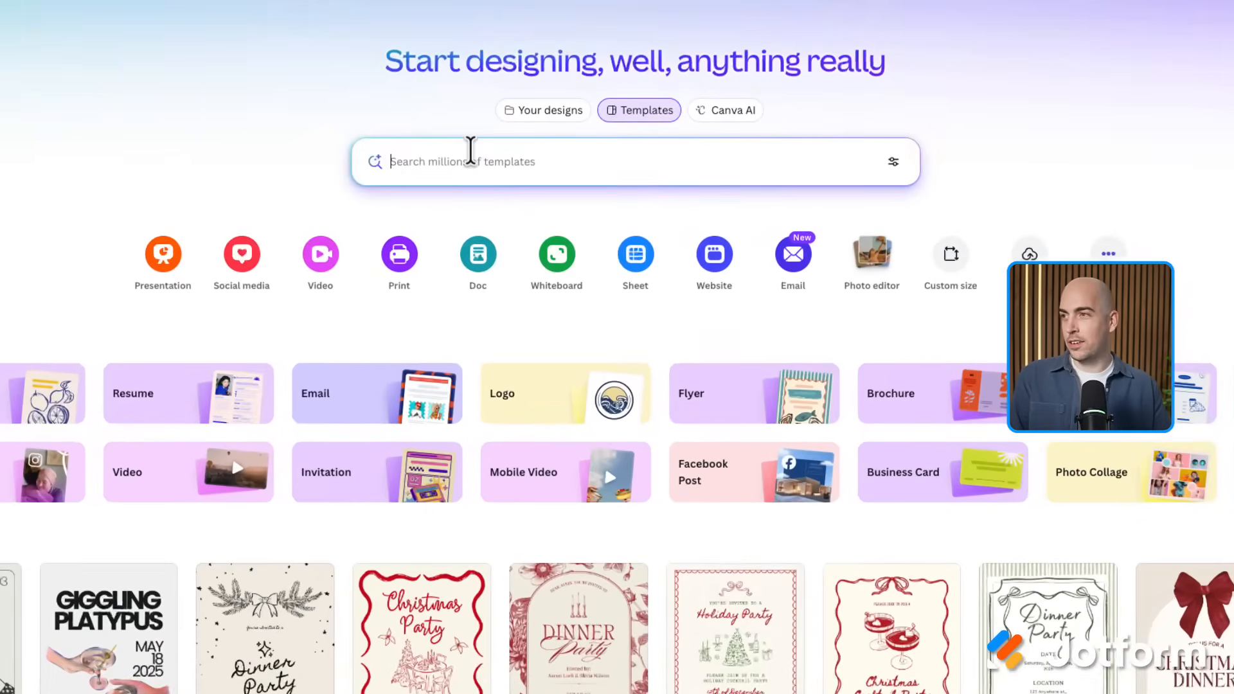
{"action": "type", "text": "conference flyer"}
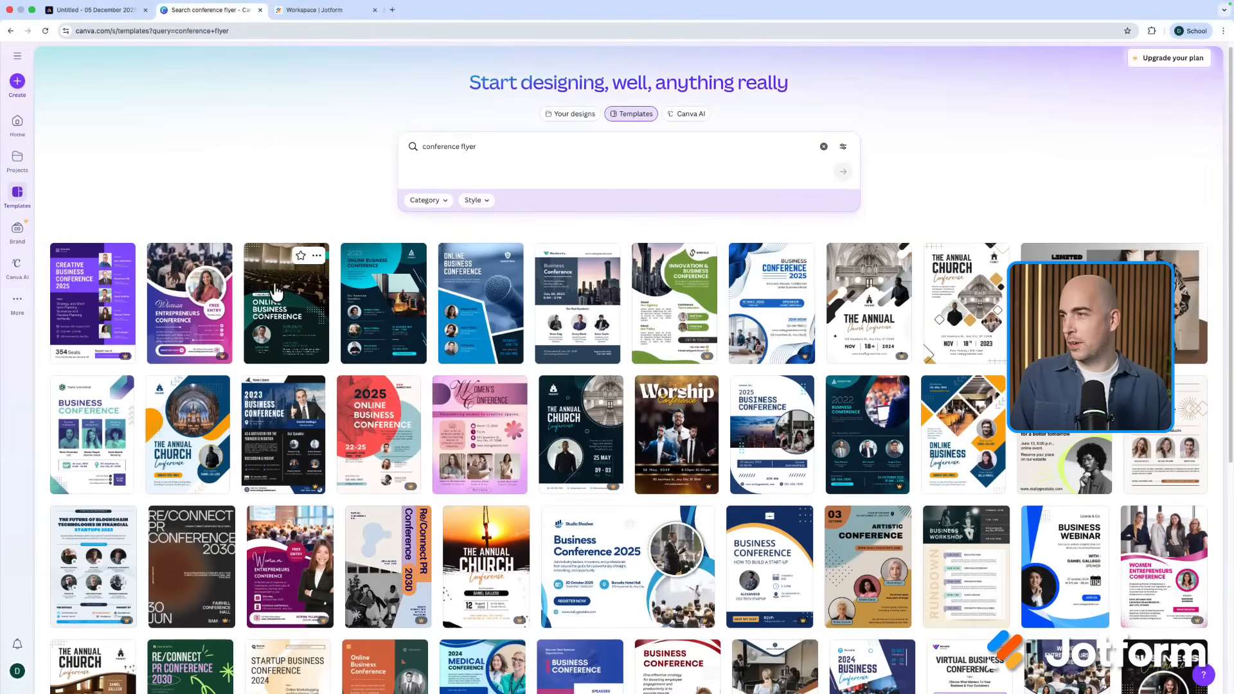
{"action": "left_click", "coordinate": [285, 303]}
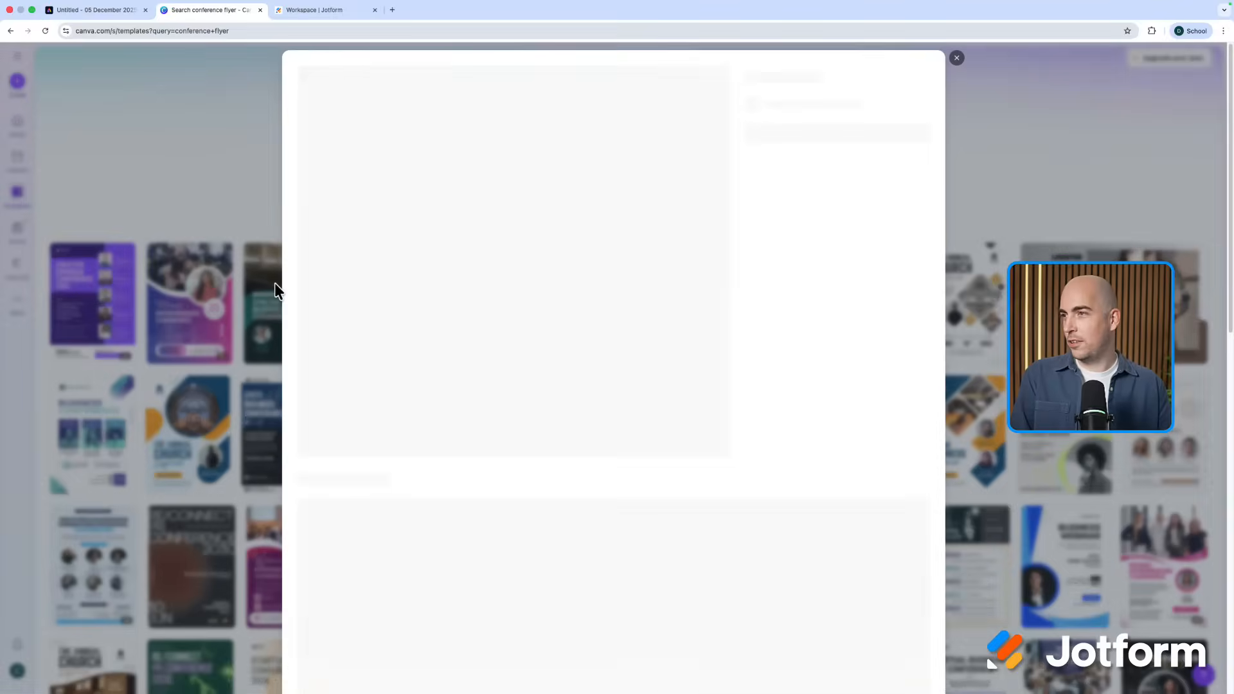
{"action": "left_click", "coordinate": [956, 58]}
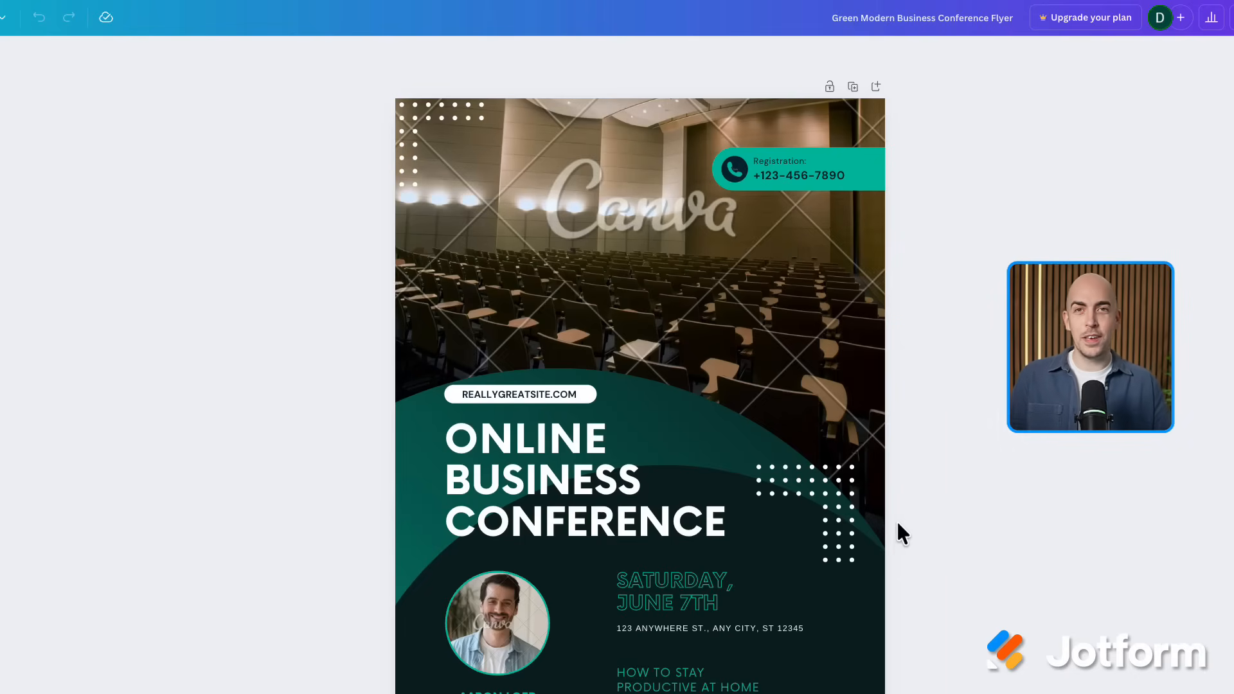
Search the Elements library for an office building photo.
{"action": "left_click", "coordinate": [25, 127]}
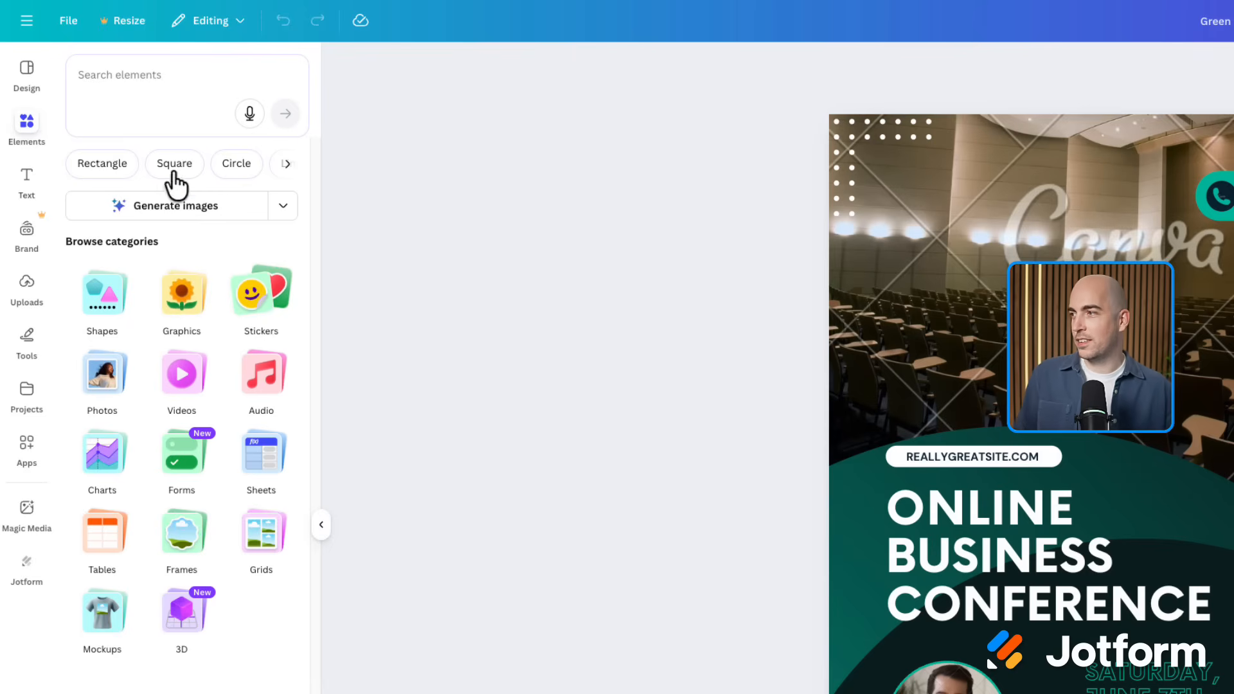
{"action": "type", "text": "office building"}
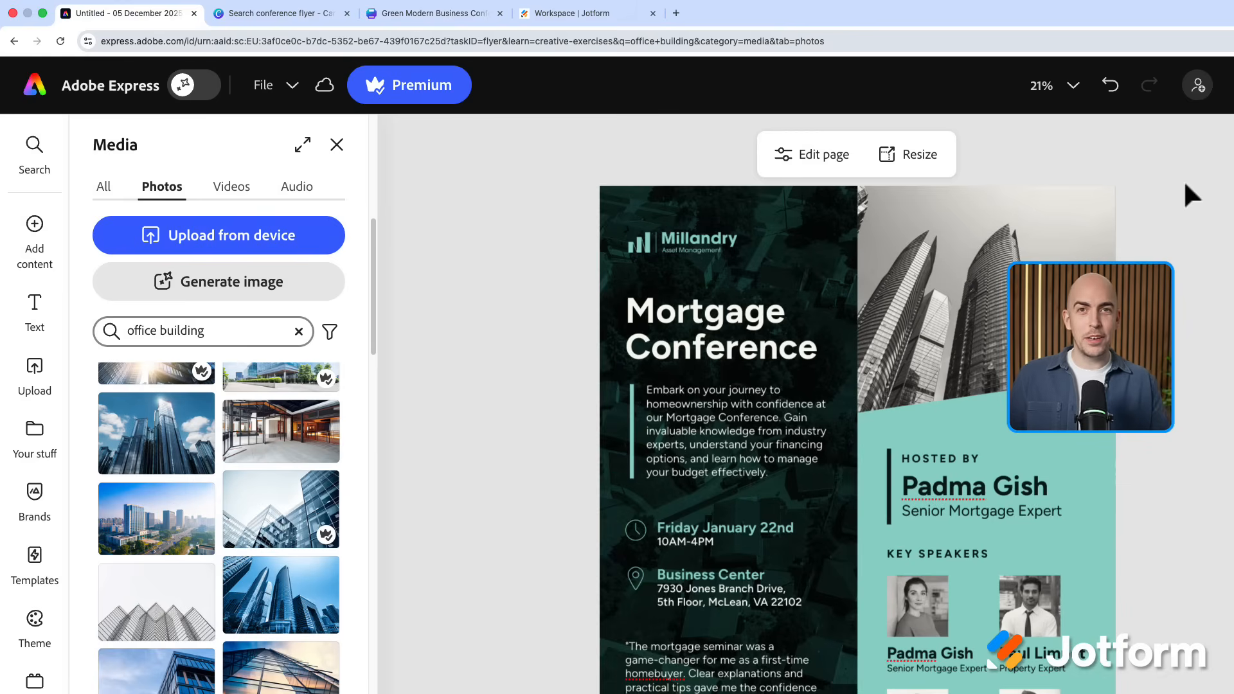
Retitle the Adobe Express flyer 'Coding Conference' set in Adobe Garamond Pro.
{"action": "left_click", "coordinate": [720, 329]}
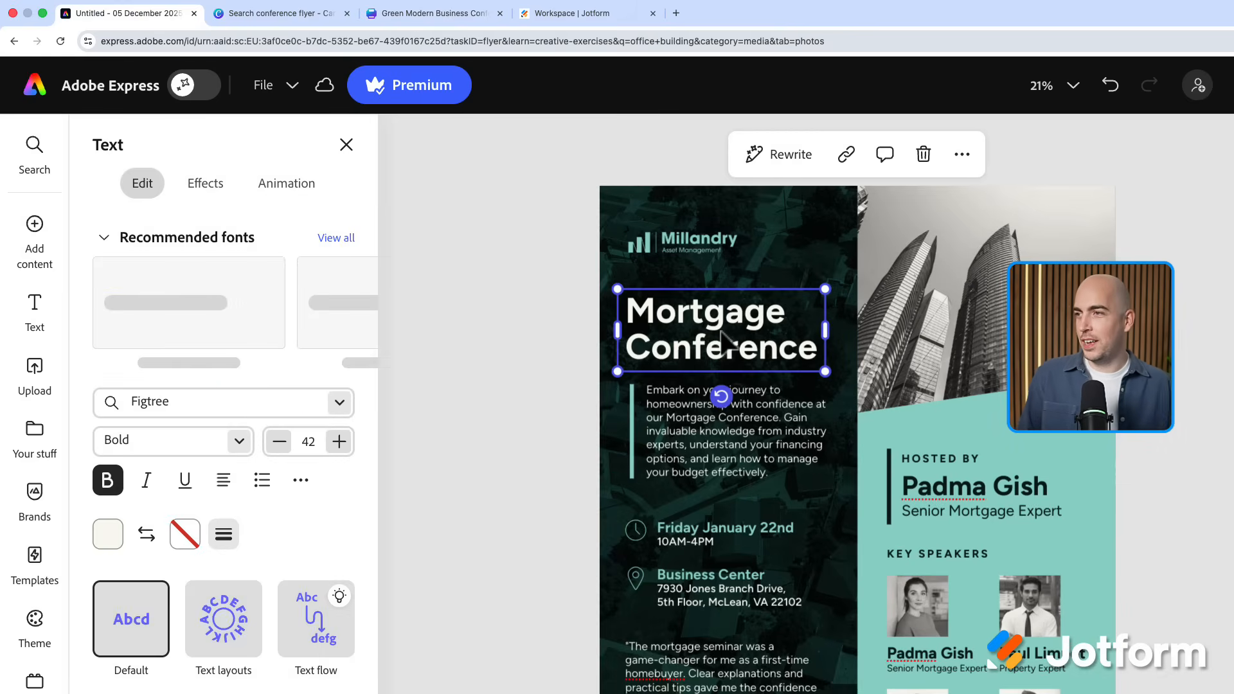
{"action": "double_click", "coordinate": [704, 311]}
{"action": "type", "text": "Coding"}
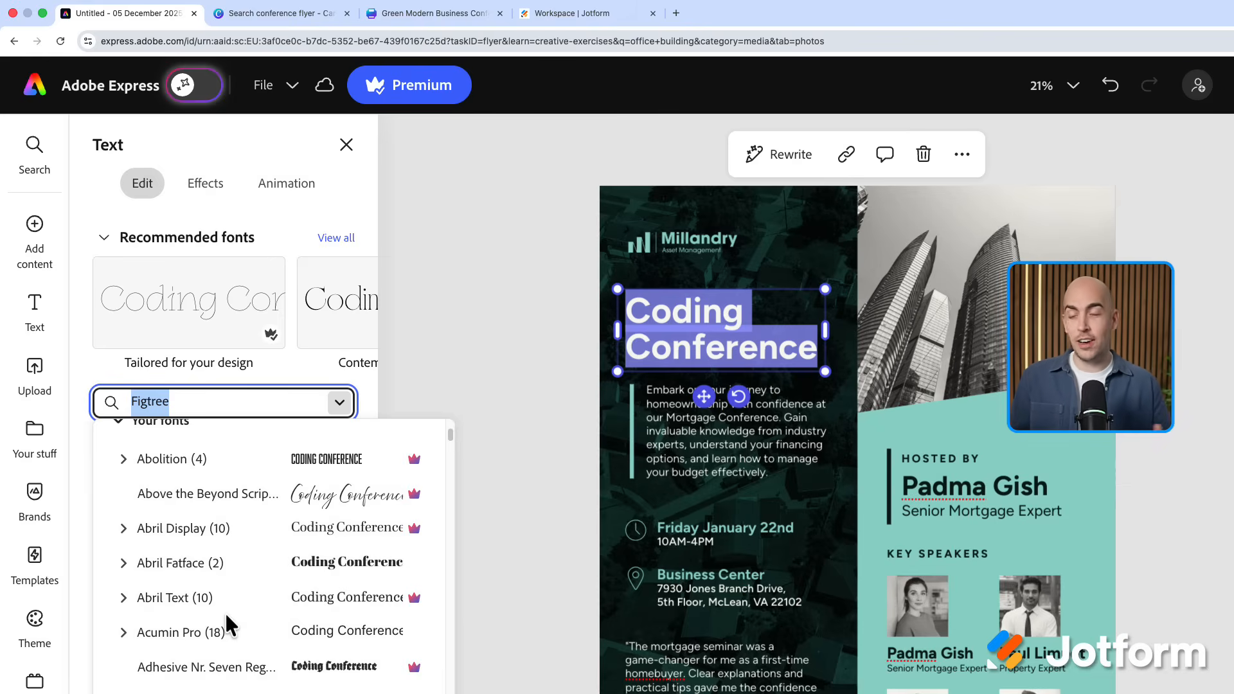
{"action": "scroll", "scroll_direction": "down", "scroll_amount": 3}
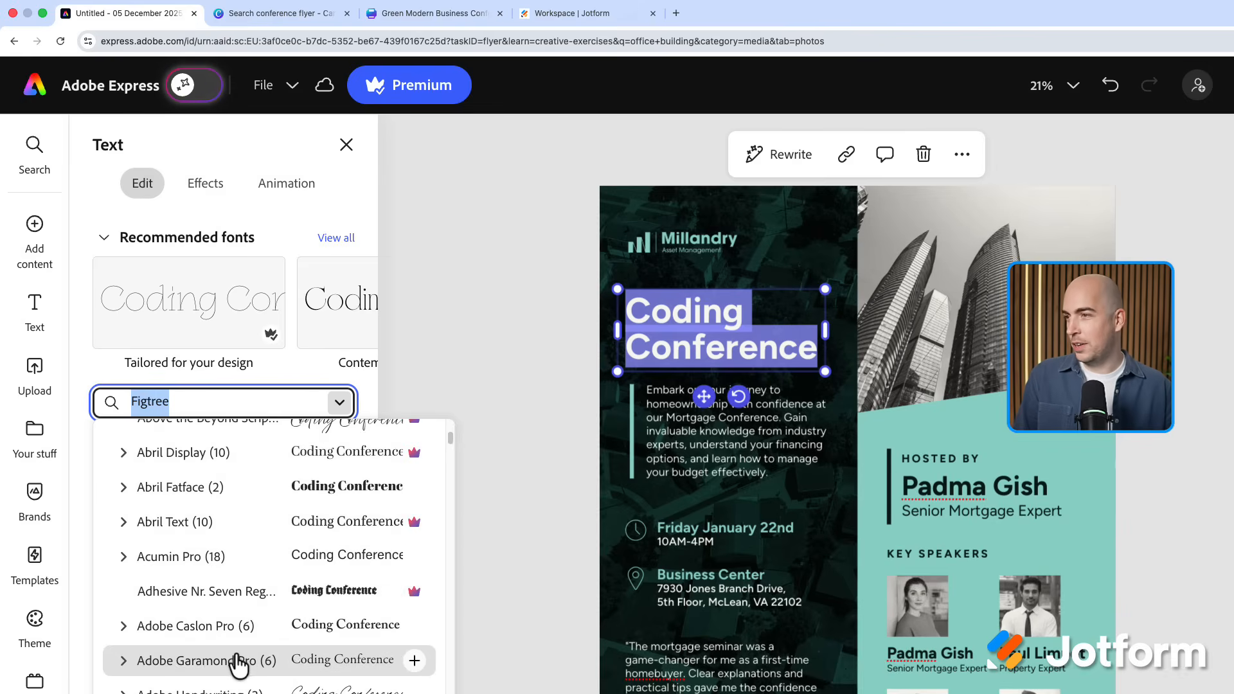
{"action": "left_click", "coordinate": [206, 661]}
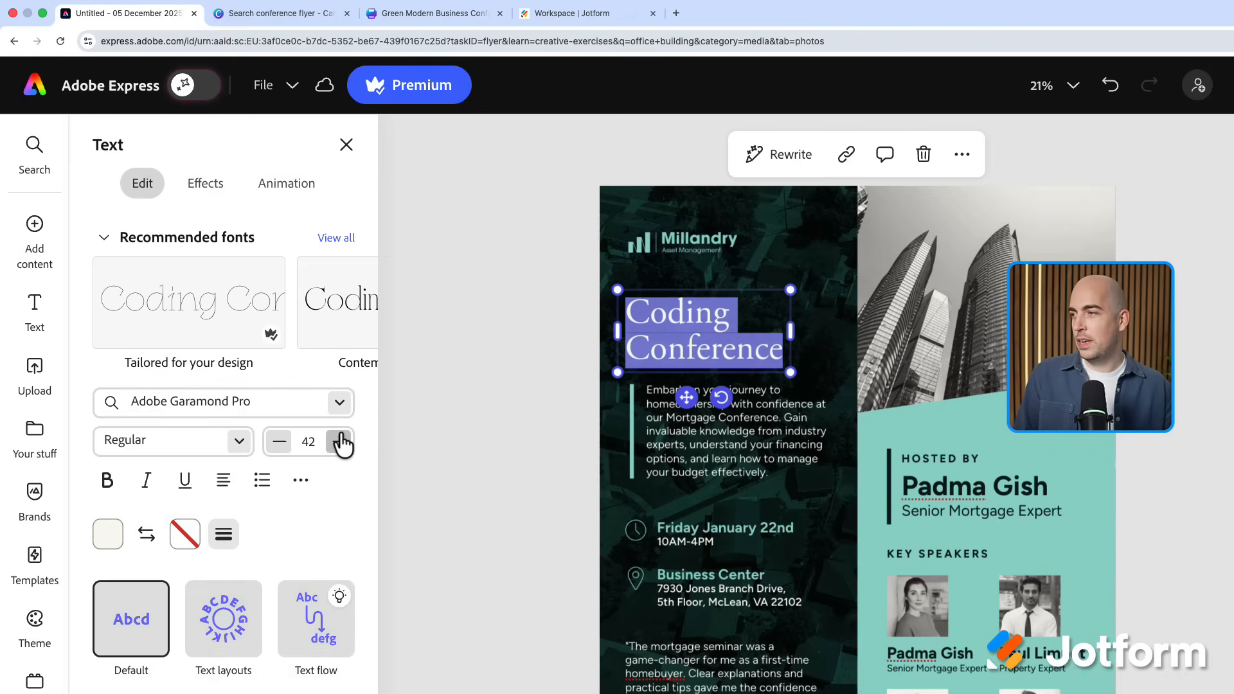
{"action": "mouse_move", "coordinate": [335, 573]}
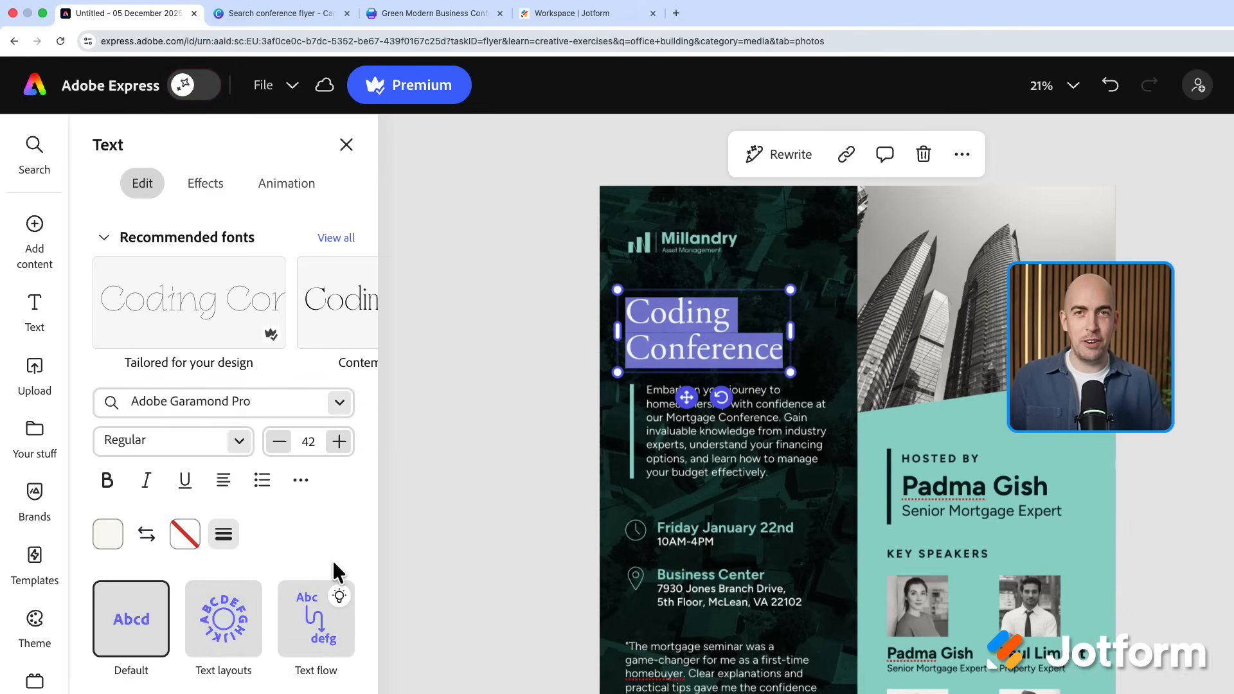
{"action": "left_click", "coordinate": [433, 13]}
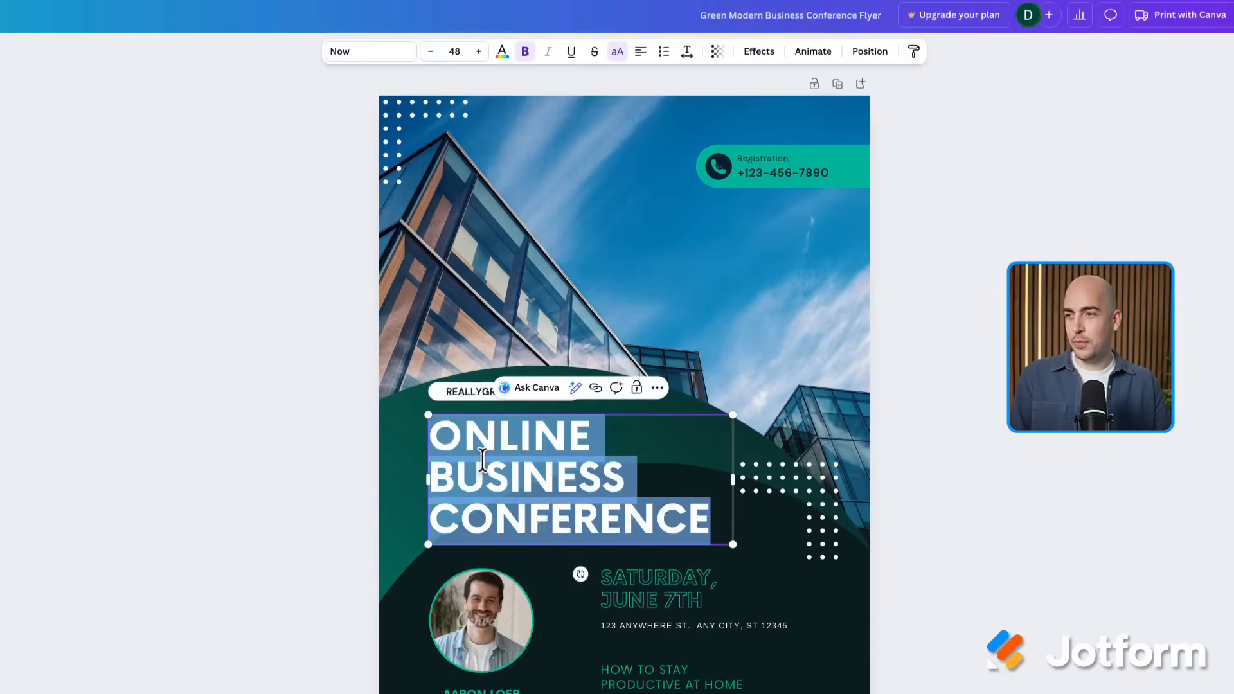
Overwrite the Canva flyer title with 'CODING' and bring up its font choices.
{"action": "type", "text": "CODING"}
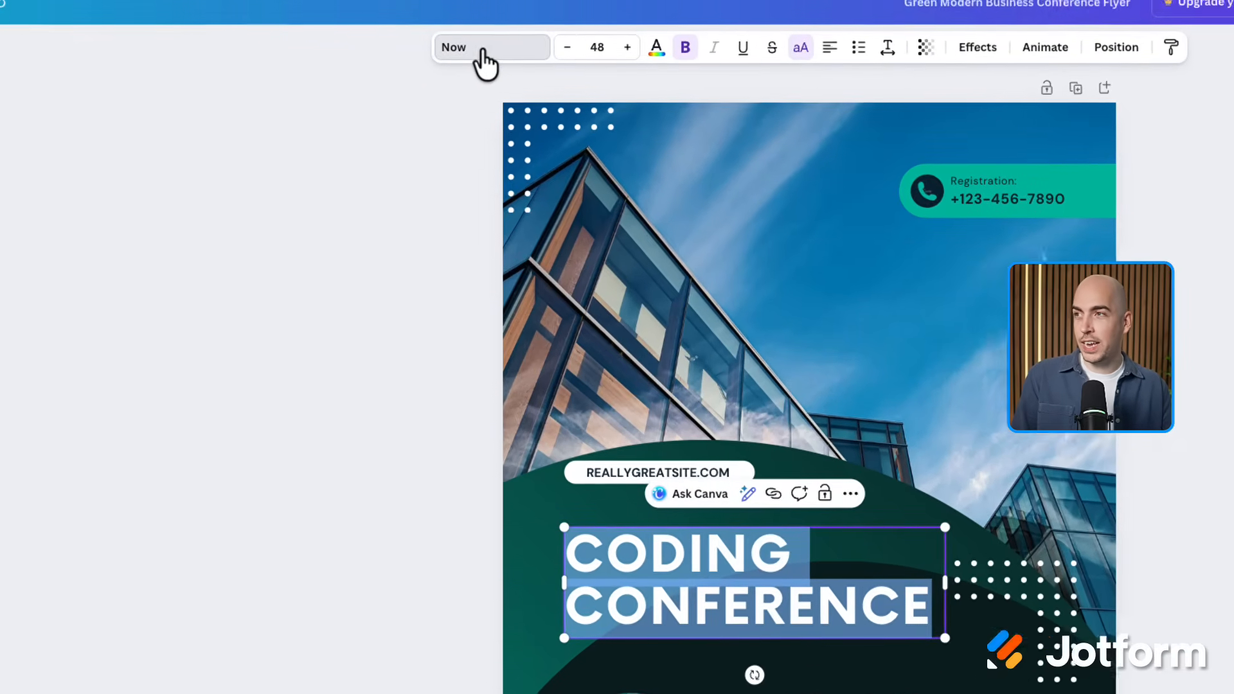
{"action": "left_click", "coordinate": [490, 48]}
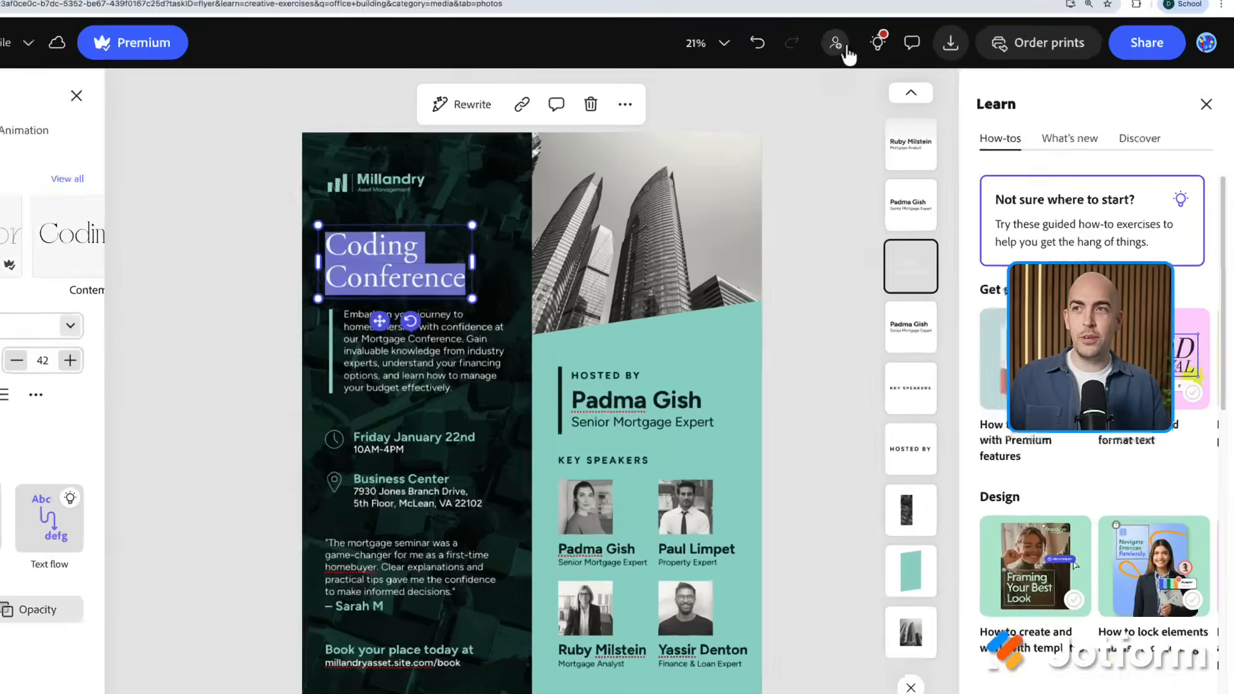
{"action": "left_click", "coordinate": [836, 42]}
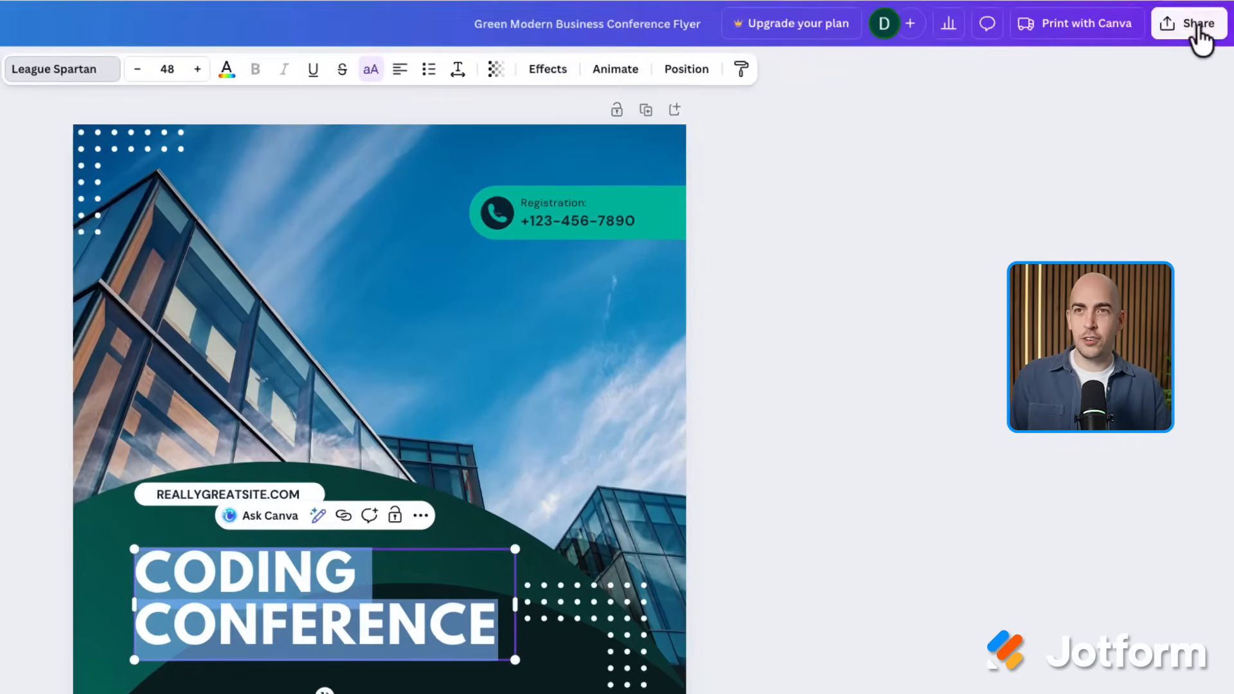
View the Canva design's sharing options, then return to Adobe Express.
{"action": "left_click", "coordinate": [1187, 23]}
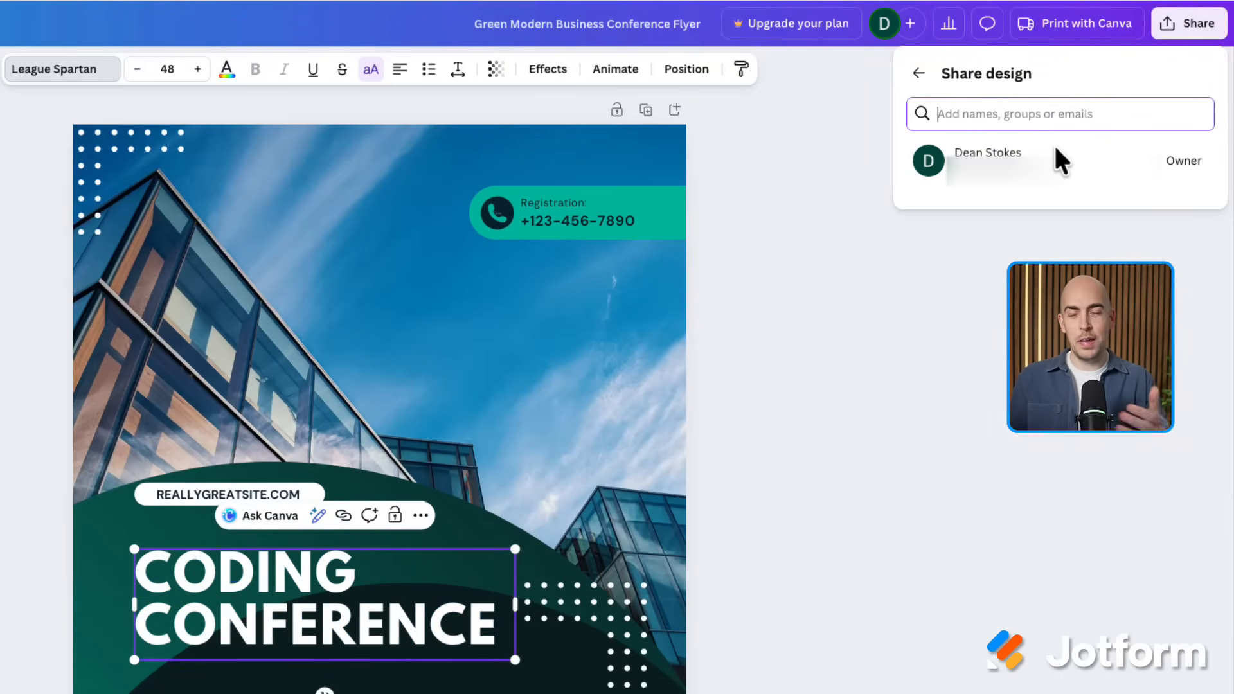
{"action": "left_click", "coordinate": [78, 9]}
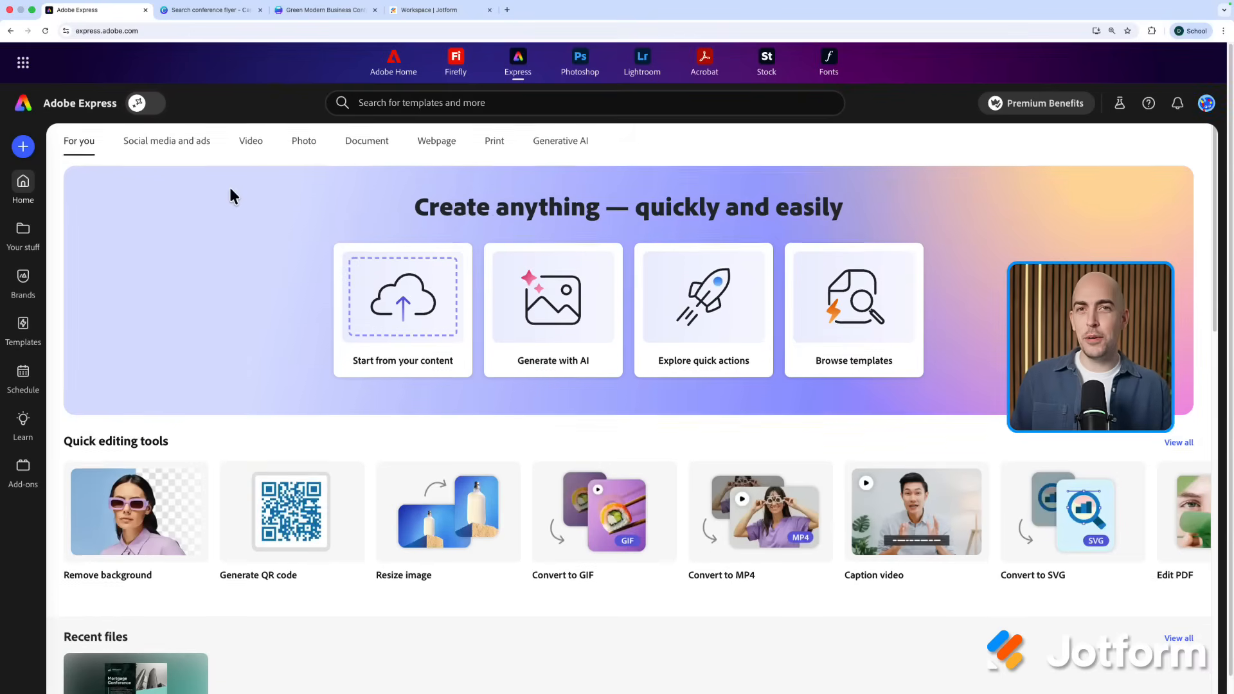
Start a blank Adobe Express webpage and browse Event templates down to Blue business event.
{"action": "scroll", "scroll_direction": "down", "scroll_amount": 3}
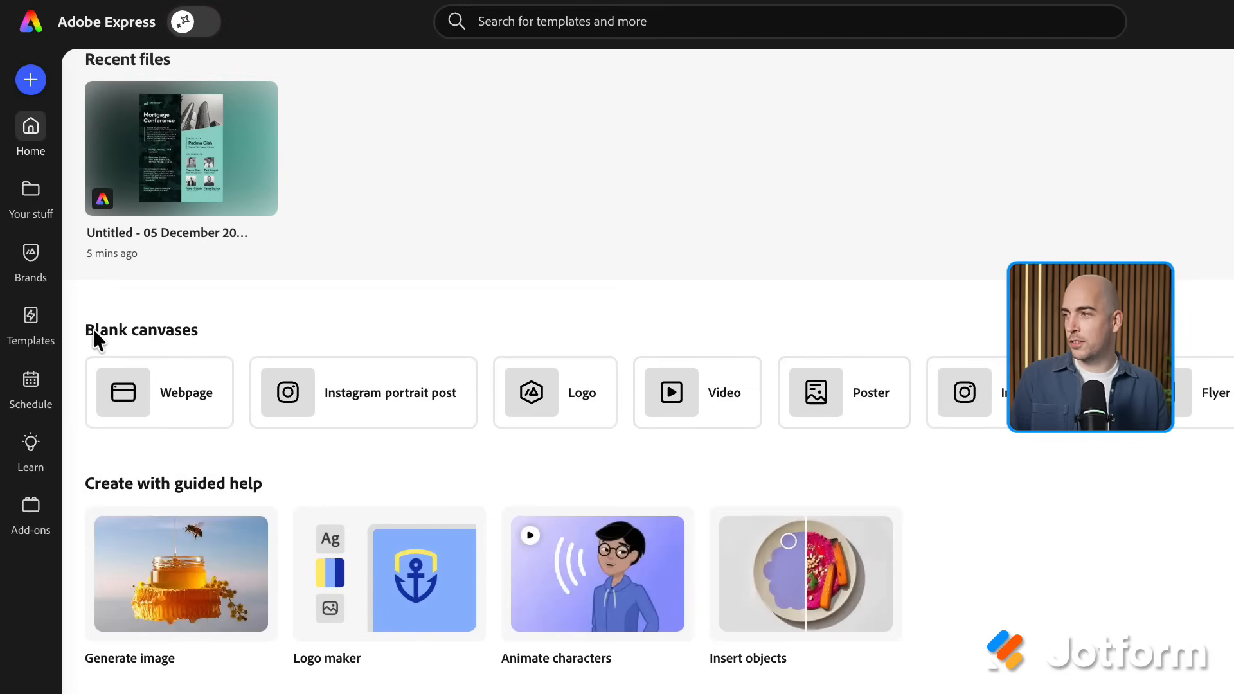
{"action": "left_click", "coordinate": [158, 392]}
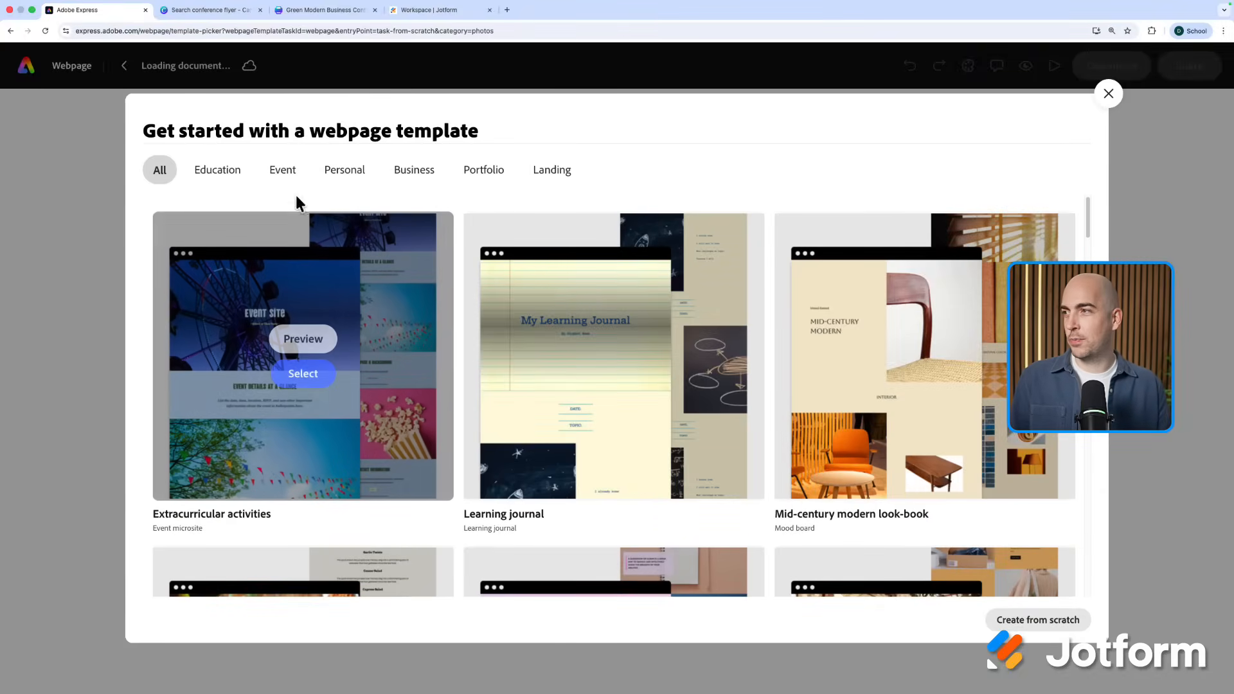
{"action": "left_click", "coordinate": [281, 170]}
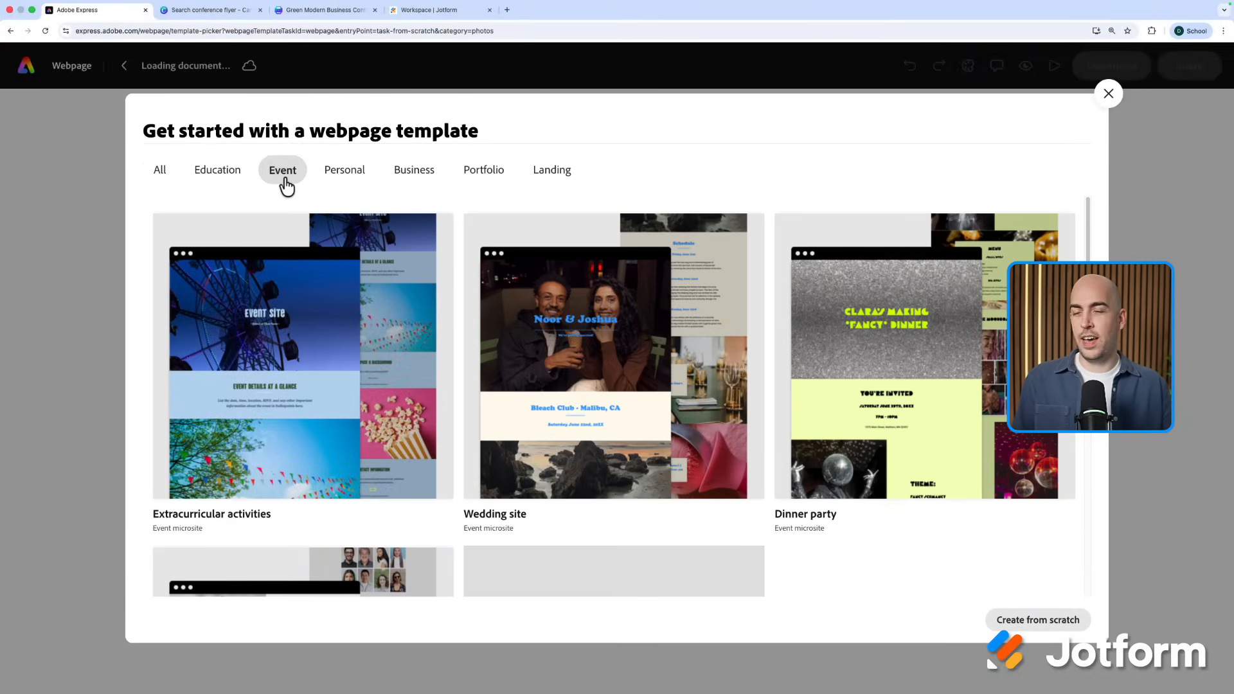
{"action": "scroll", "scroll_direction": "down", "scroll_amount": 3}
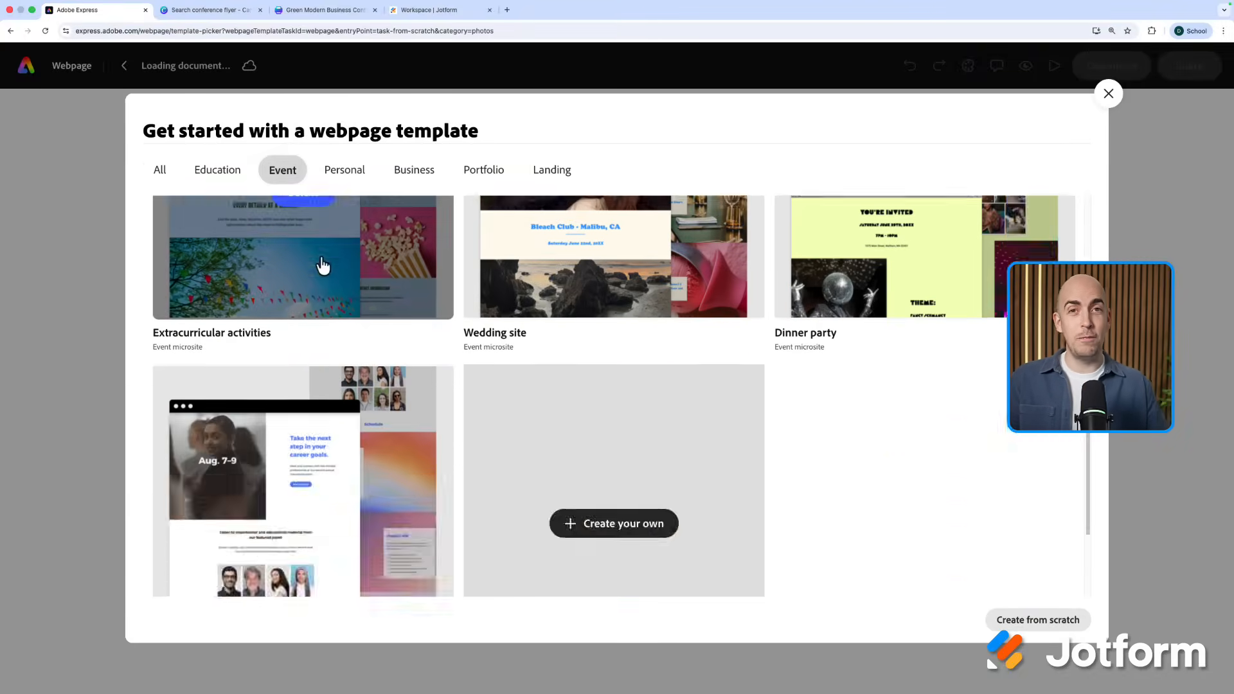
{"action": "scroll", "scroll_direction": "down", "scroll_amount": 3}
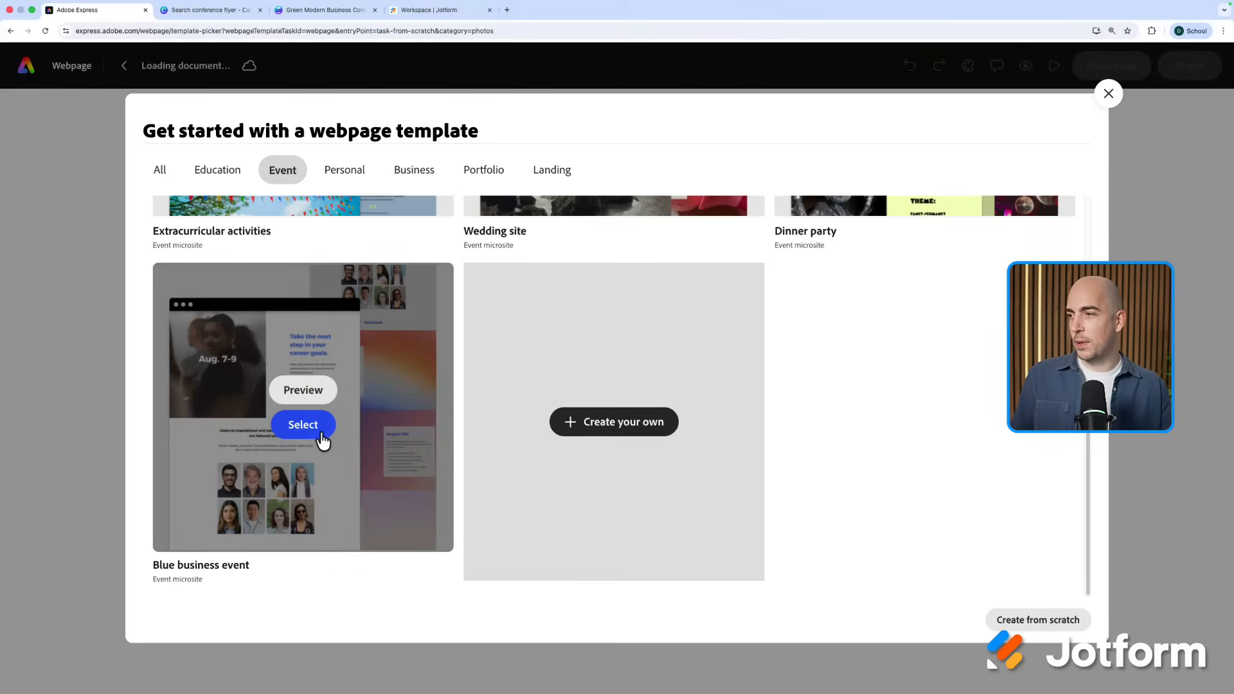
Build the webpage from the Blue business event template and preview it full screen.
{"action": "left_click", "coordinate": [303, 424]}
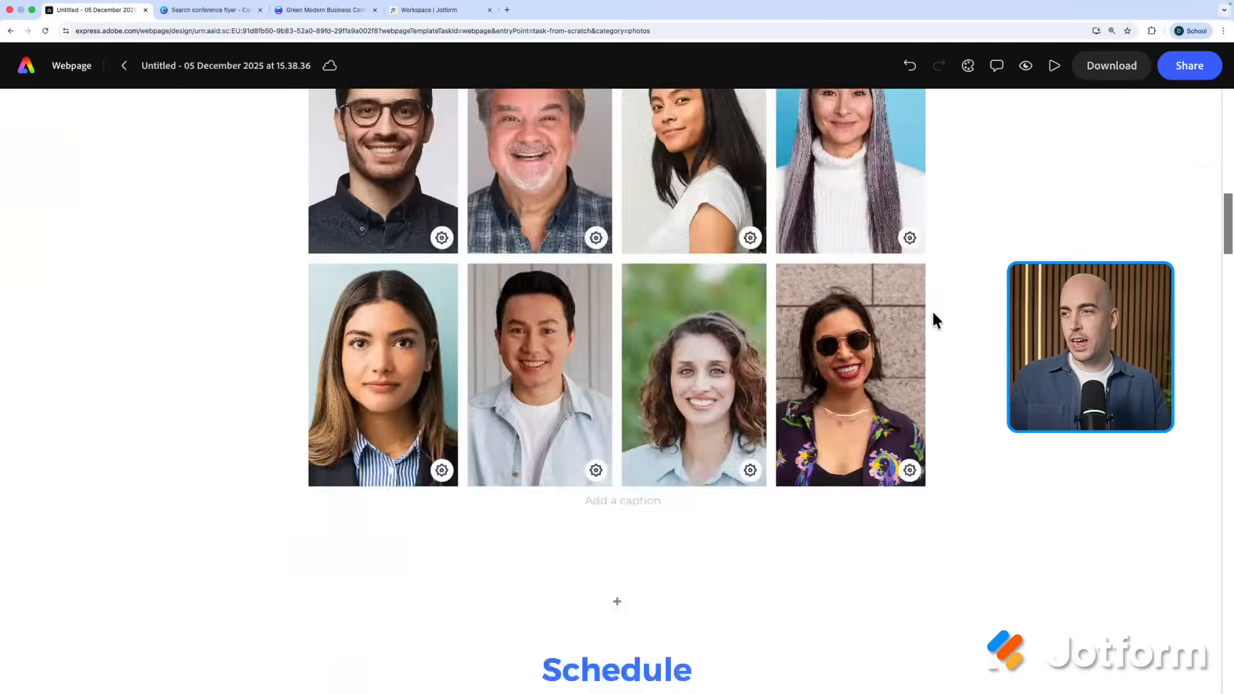
{"action": "scroll", "scroll_direction": "down", "scroll_amount": 3}
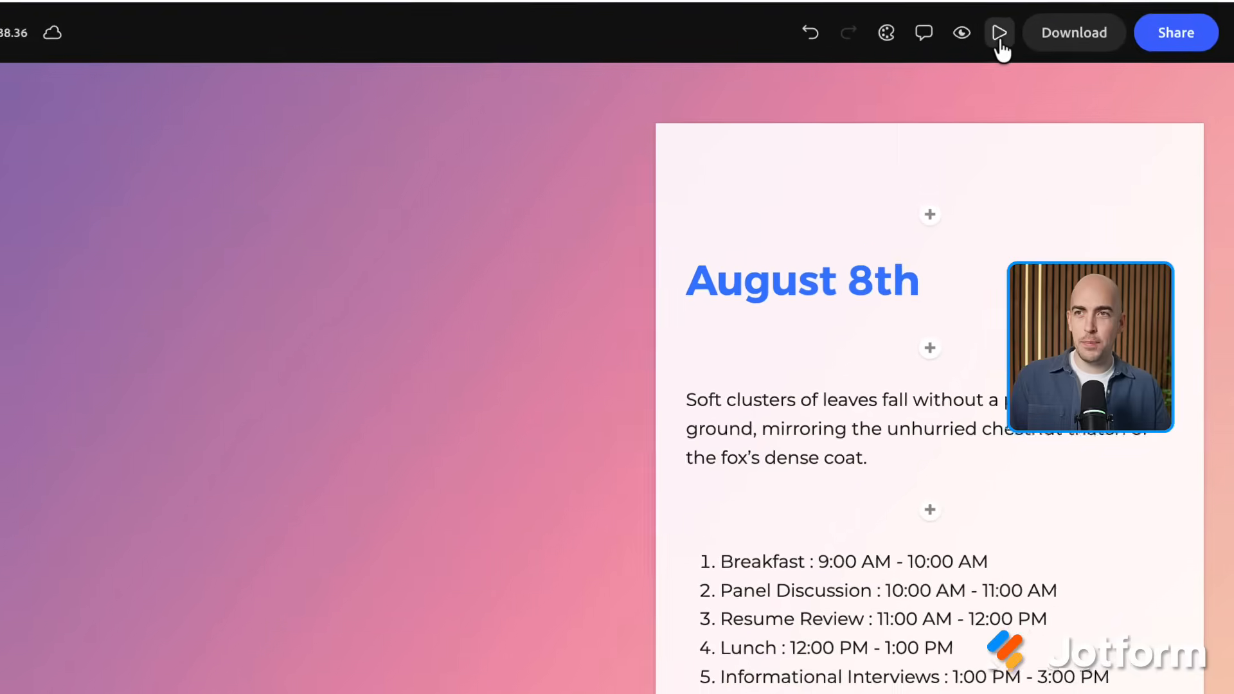
{"action": "left_click", "coordinate": [999, 33]}
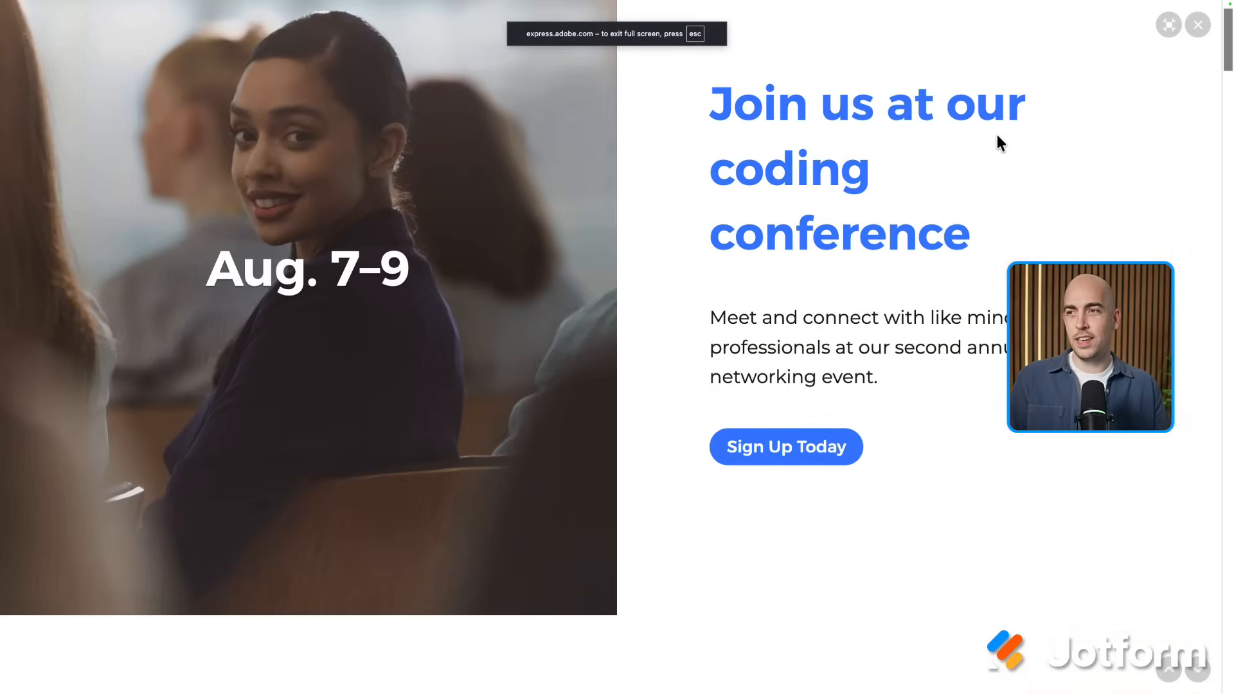
{"action": "scroll", "scroll_direction": "down", "scroll_amount": 3}
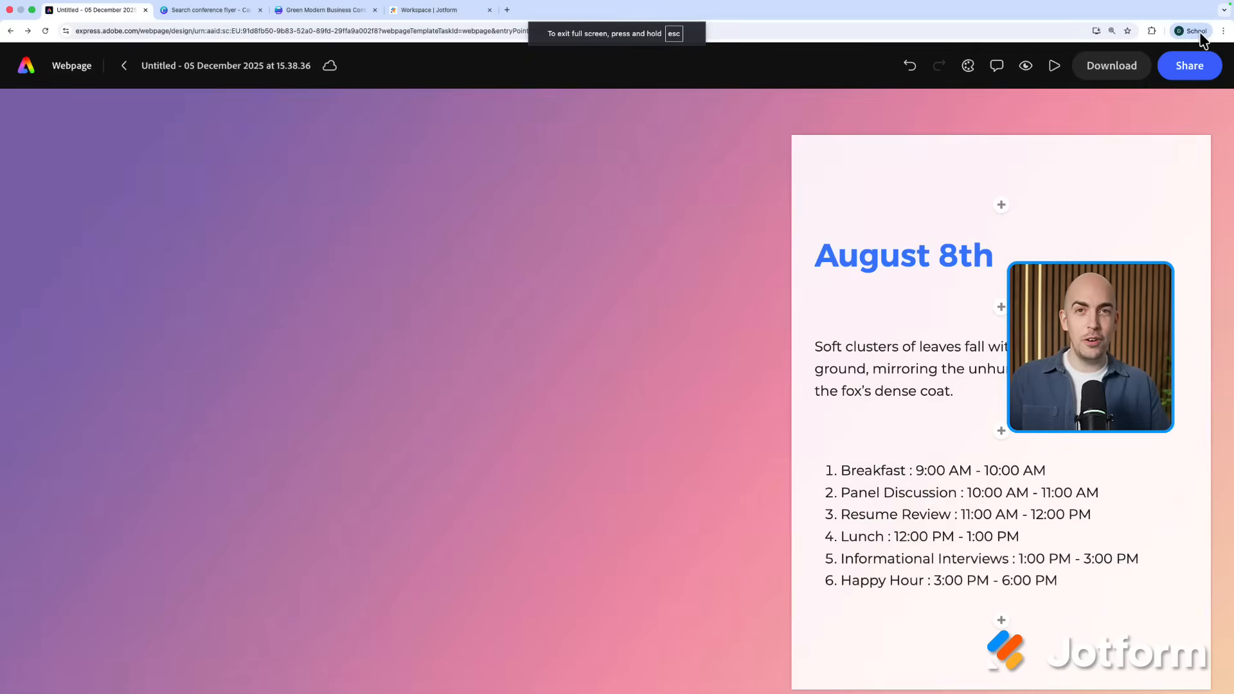
Create a Canva website and apply all five sections of the Green and Yellow Colorful Blocks Conference Event template.
{"action": "left_click", "coordinate": [208, 9]}
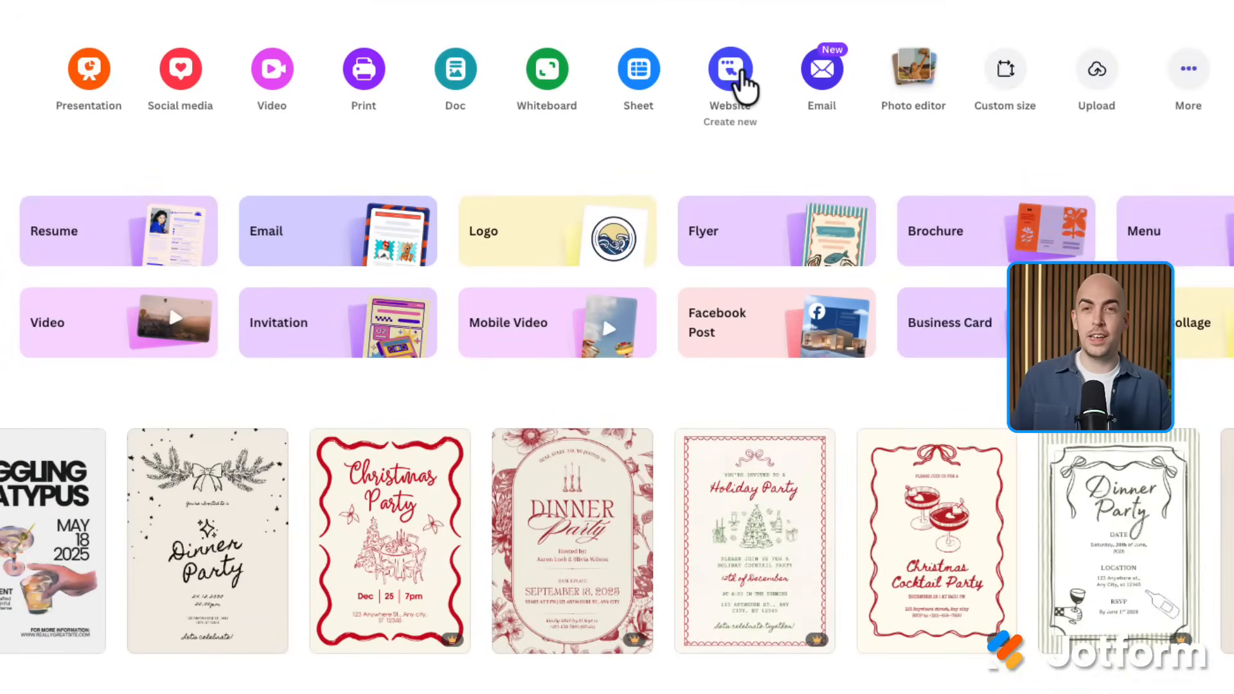
{"action": "left_click", "coordinate": [728, 69]}
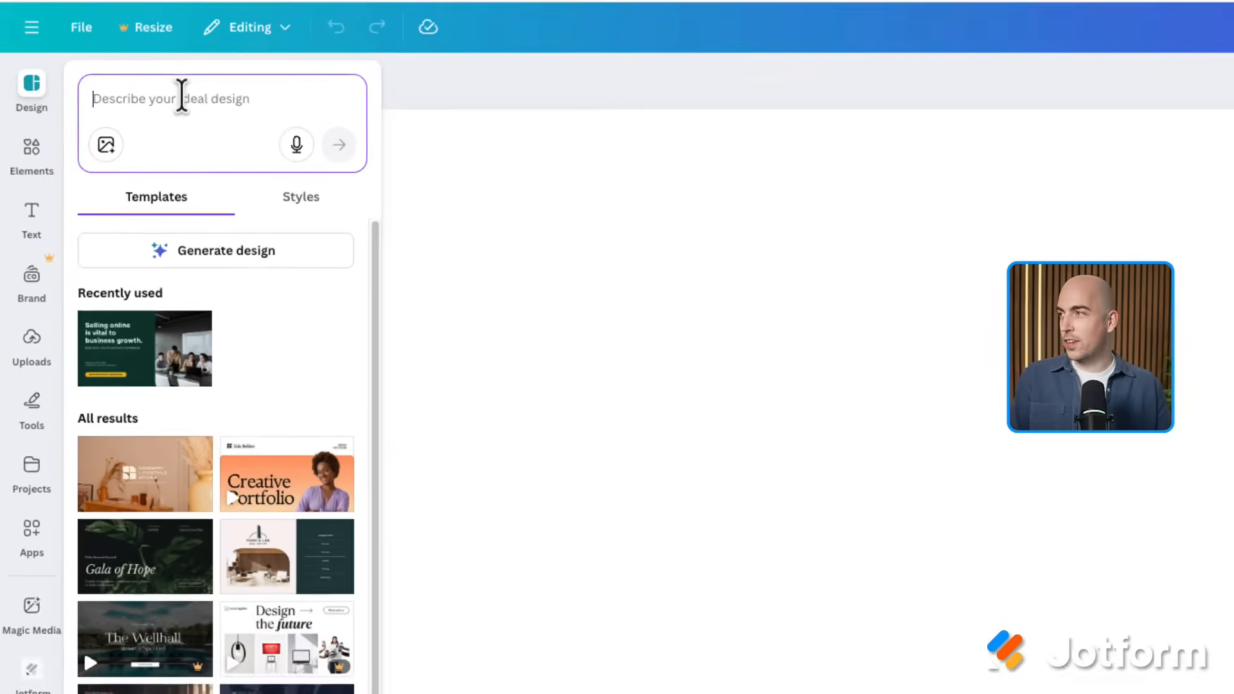
{"action": "type", "text": "conference website"}
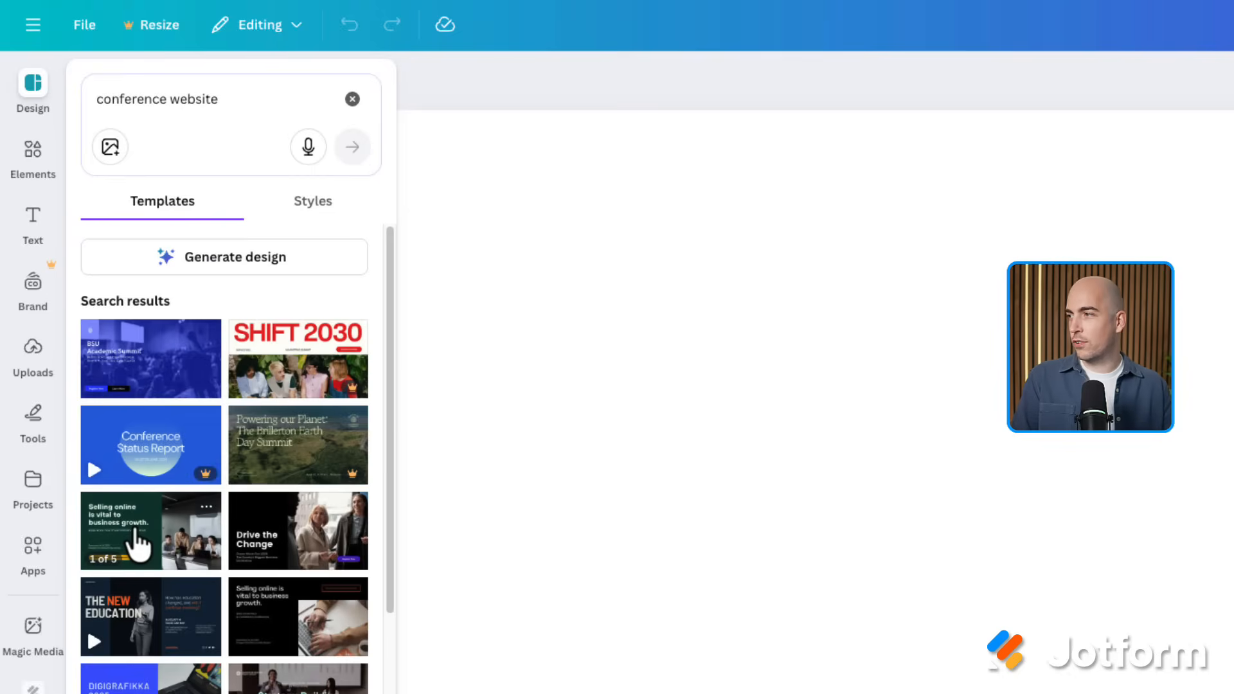
{"action": "left_click", "coordinate": [150, 529]}
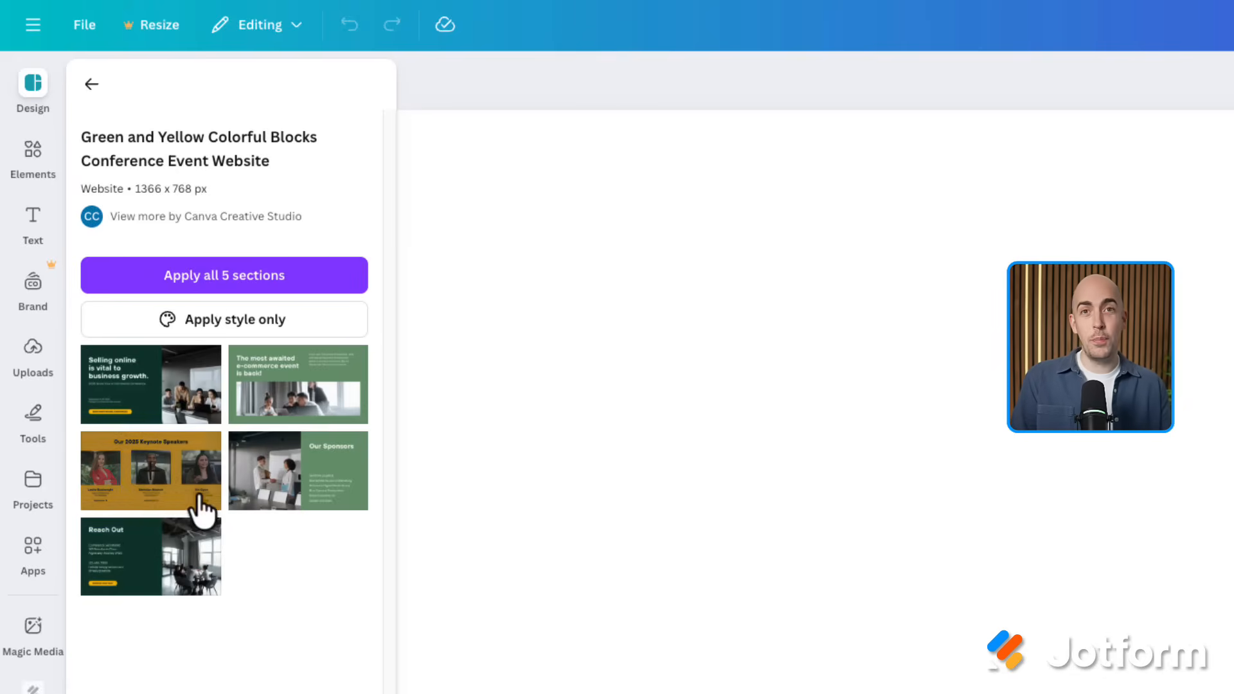
{"action": "mouse_move", "coordinate": [224, 275]}
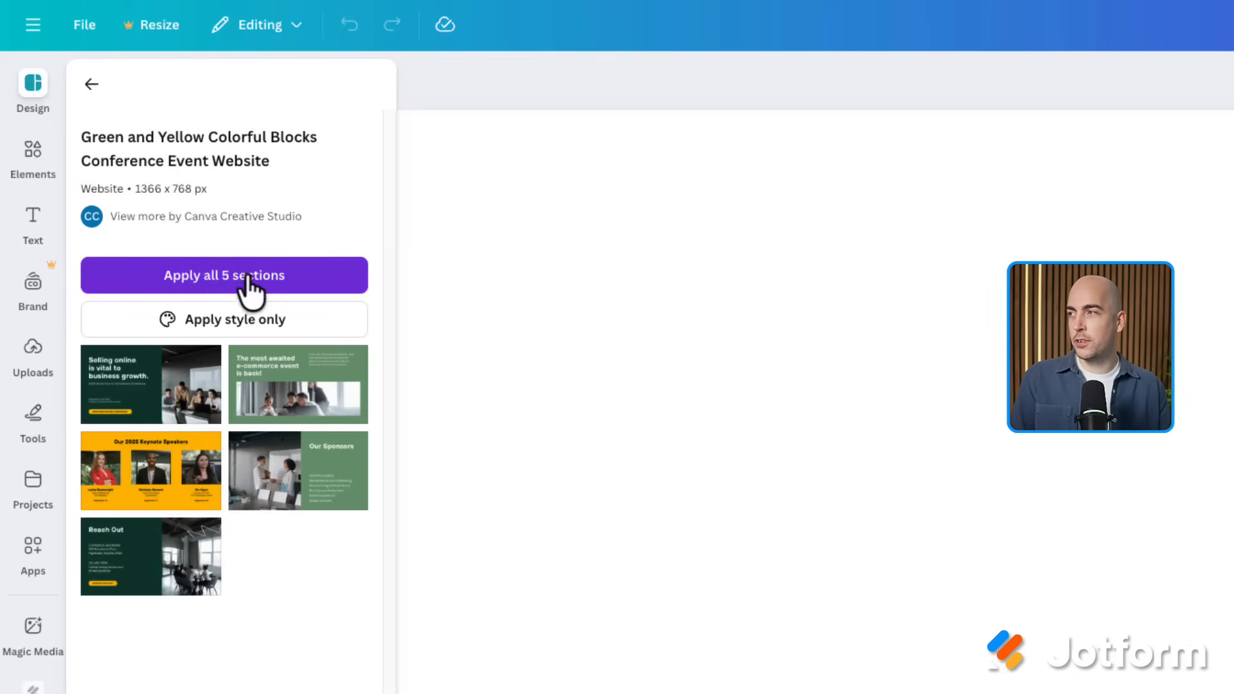
{"action": "left_click", "coordinate": [224, 275]}
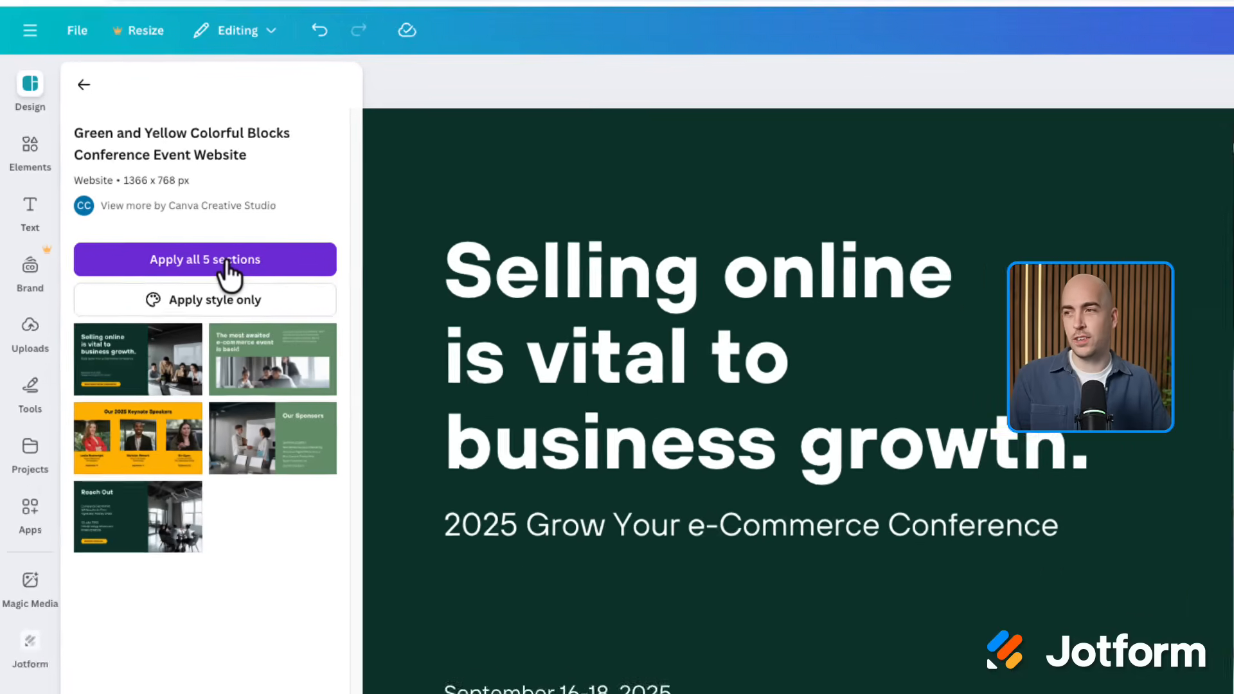
Rewrite the website's hero heading to read 'Coding Conference'.
{"action": "left_click", "coordinate": [204, 259]}
{"action": "type", "text": "C"}
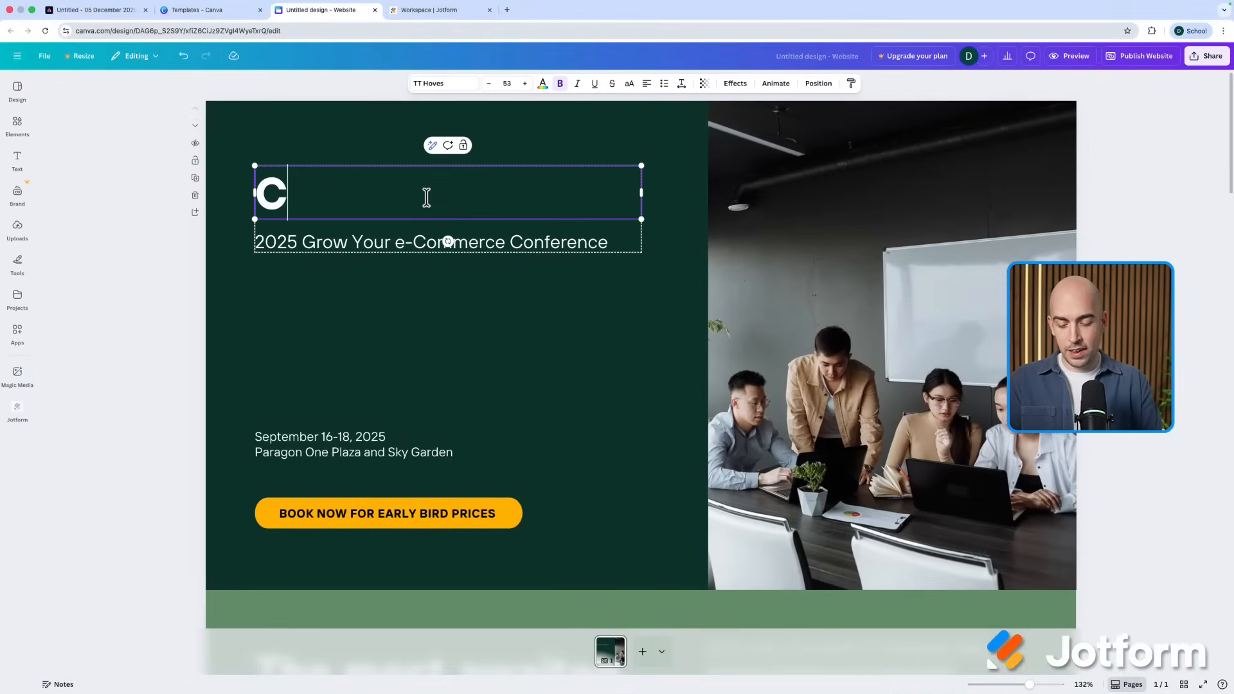
{"action": "type", "text": "oding Conference"}
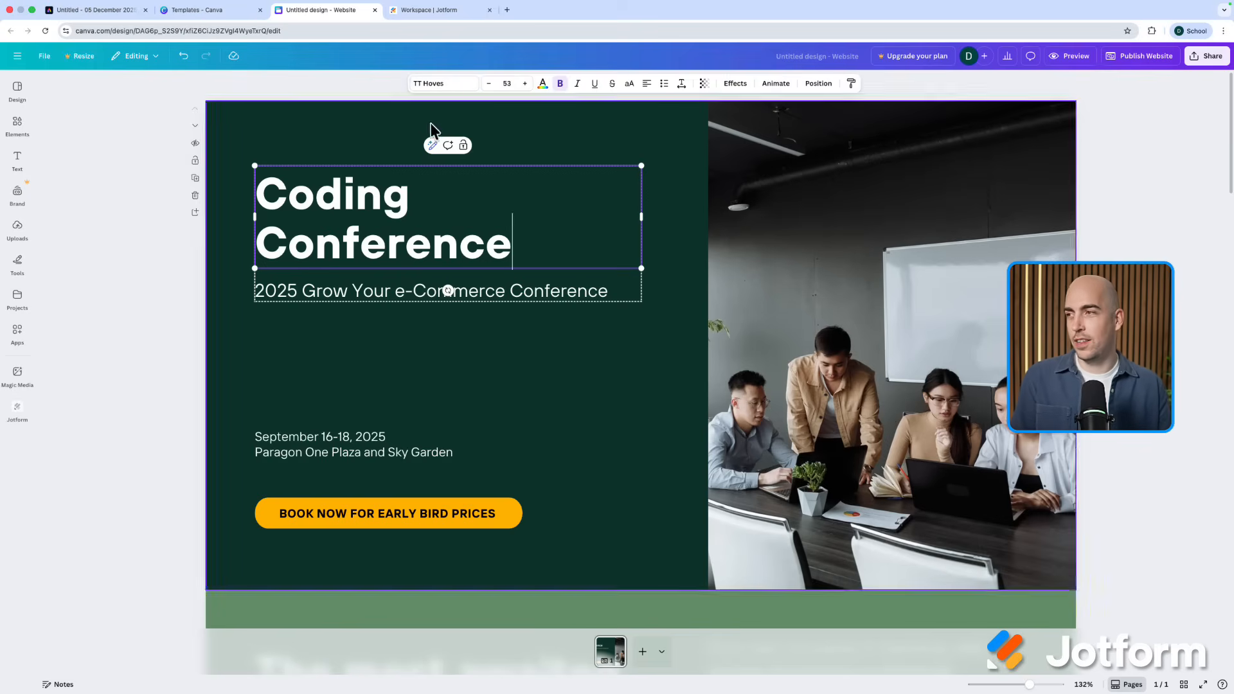
{"action": "left_click", "coordinate": [664, 289]}
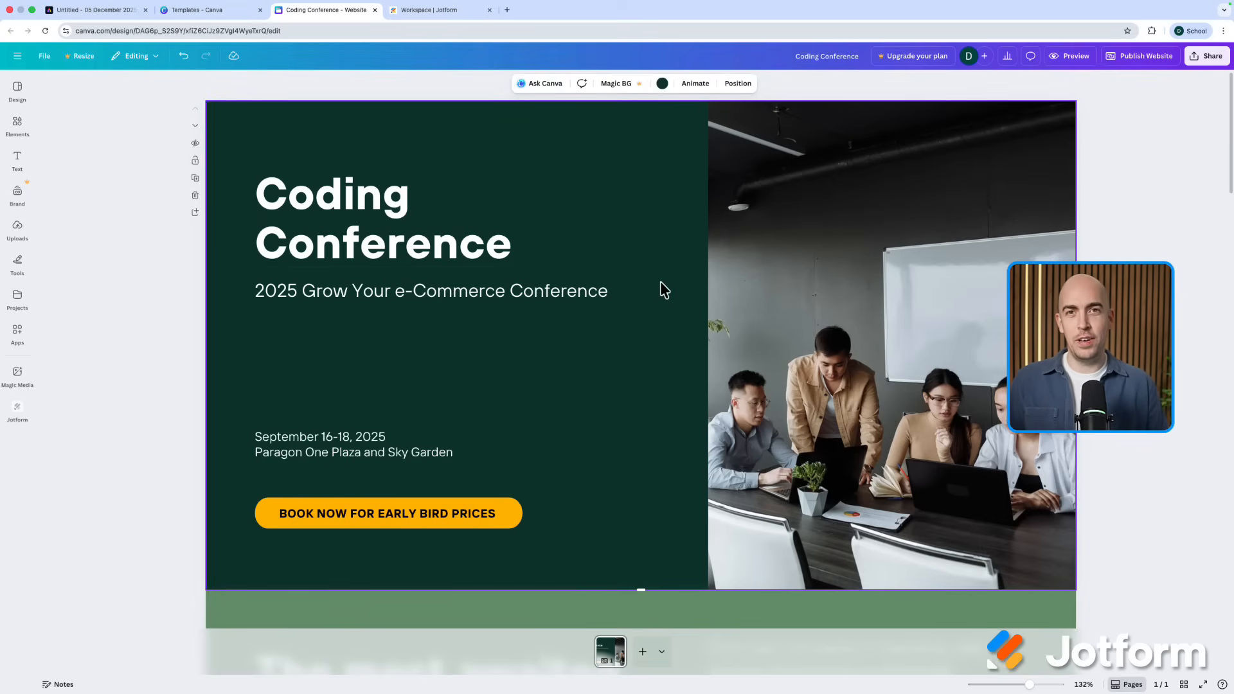
{"action": "mouse_move", "coordinate": [664, 289]}
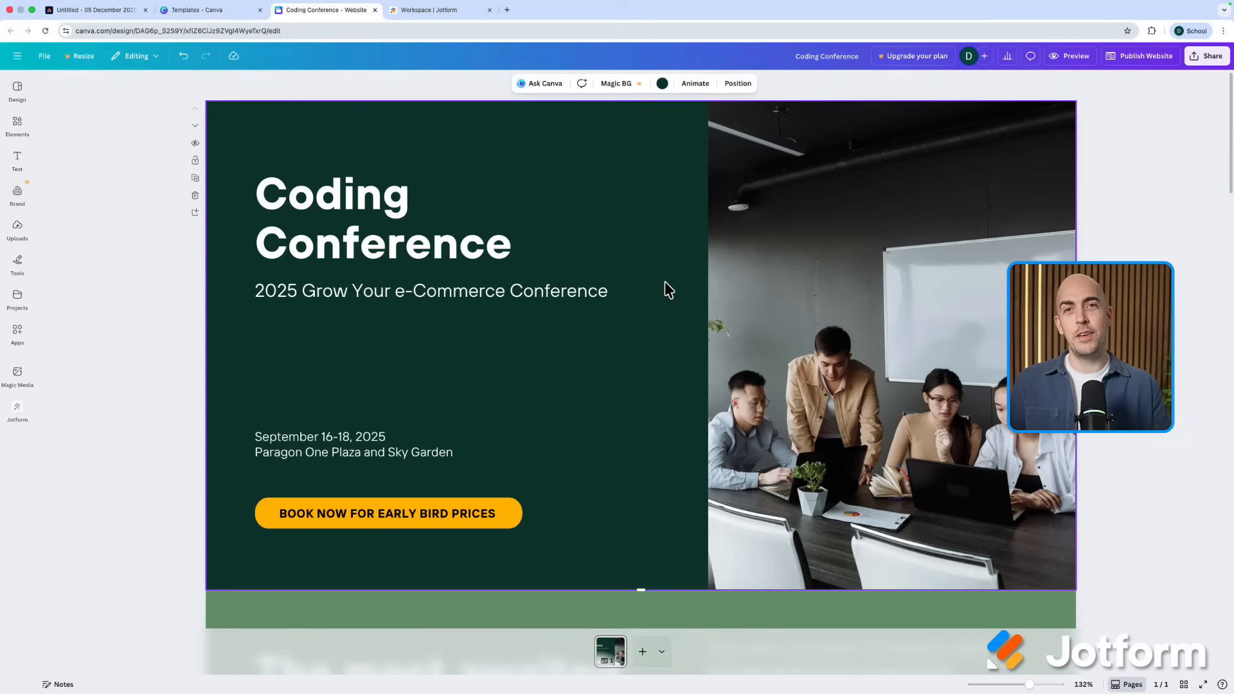
{"action": "scroll", "scroll_direction": "down", "scroll_amount": 3}
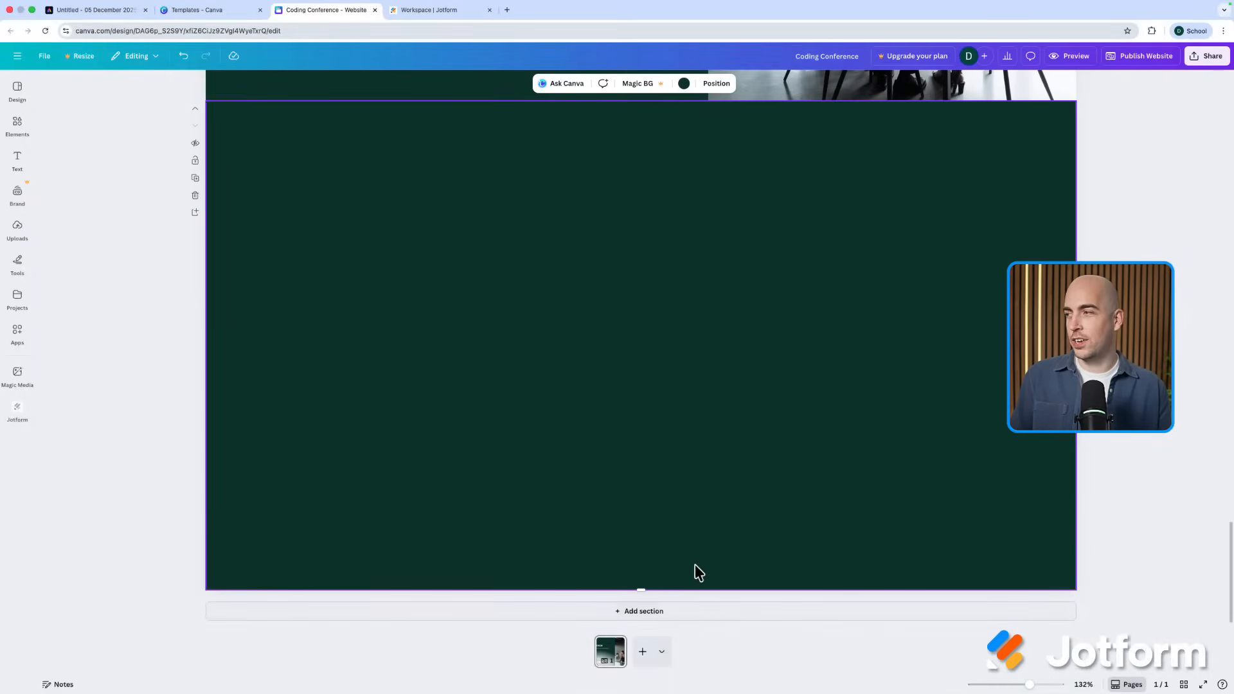
Find and launch the Jotform app from the Apps catalogue by searching 'jotform'.
{"action": "left_click", "coordinate": [17, 335]}
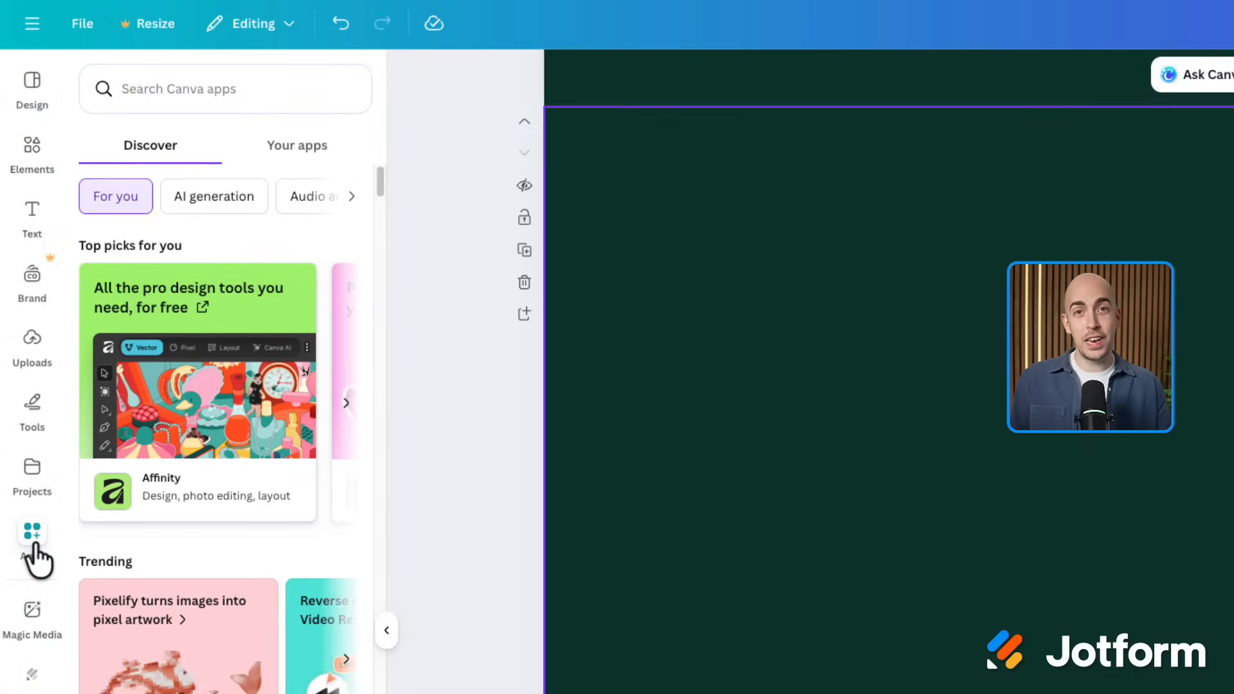
{"action": "left_click", "coordinate": [224, 88]}
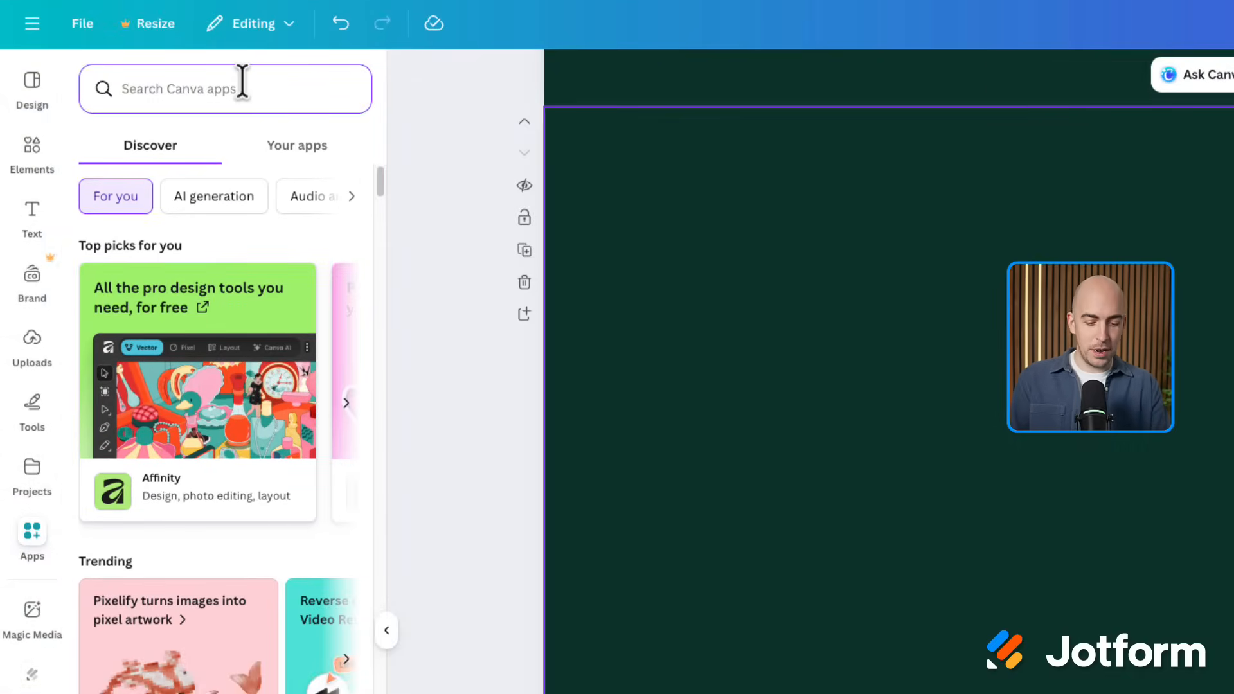
{"action": "type", "text": "jotform"}
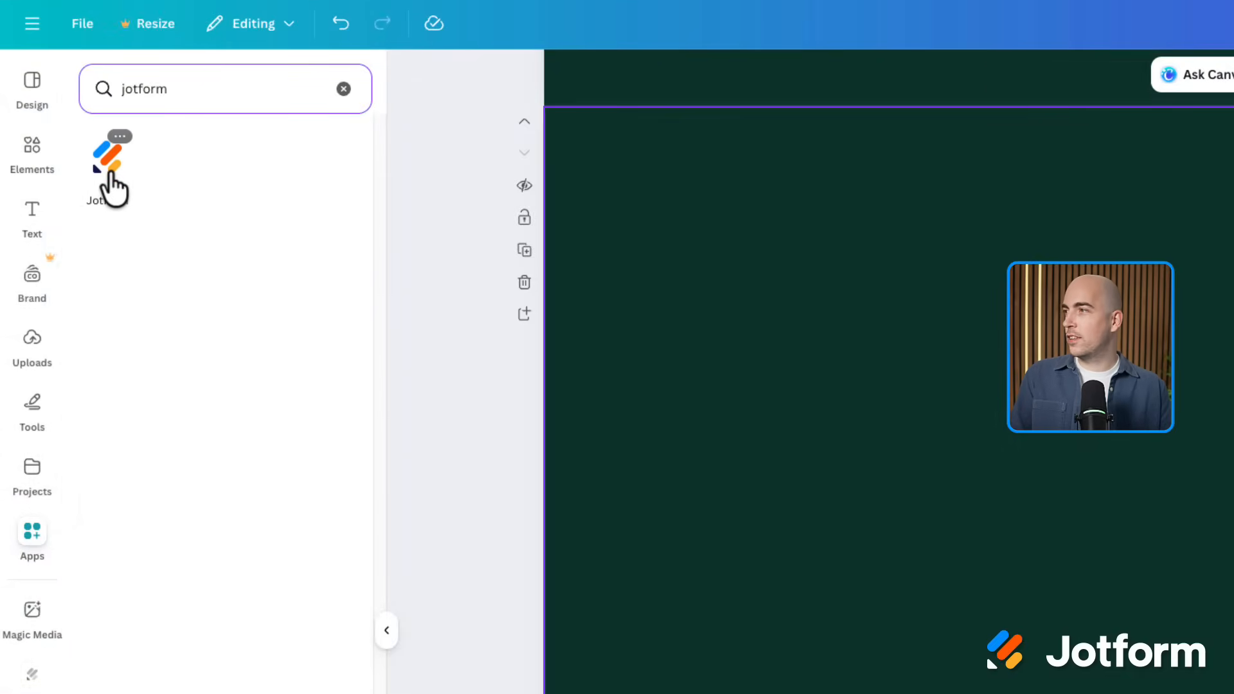
{"action": "left_click", "coordinate": [110, 156]}
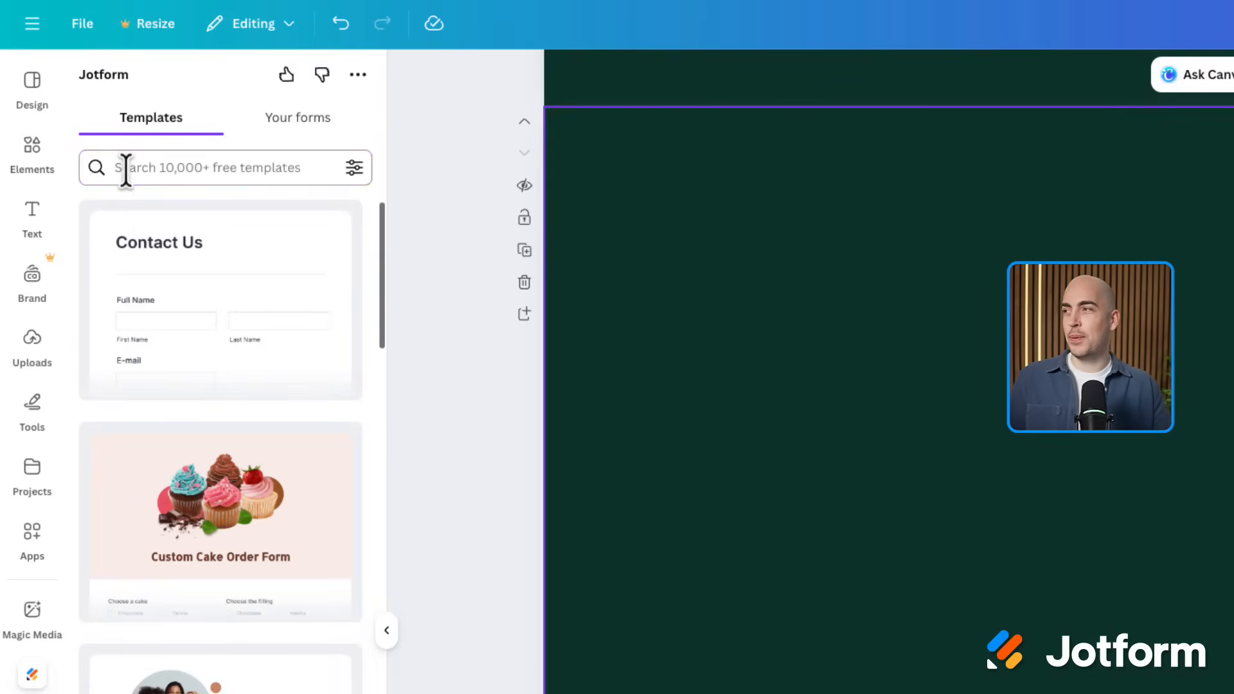
Embed the Event Registration Form template found via 'event regi', then show Your forms.
{"action": "type", "text": "event registration form"}
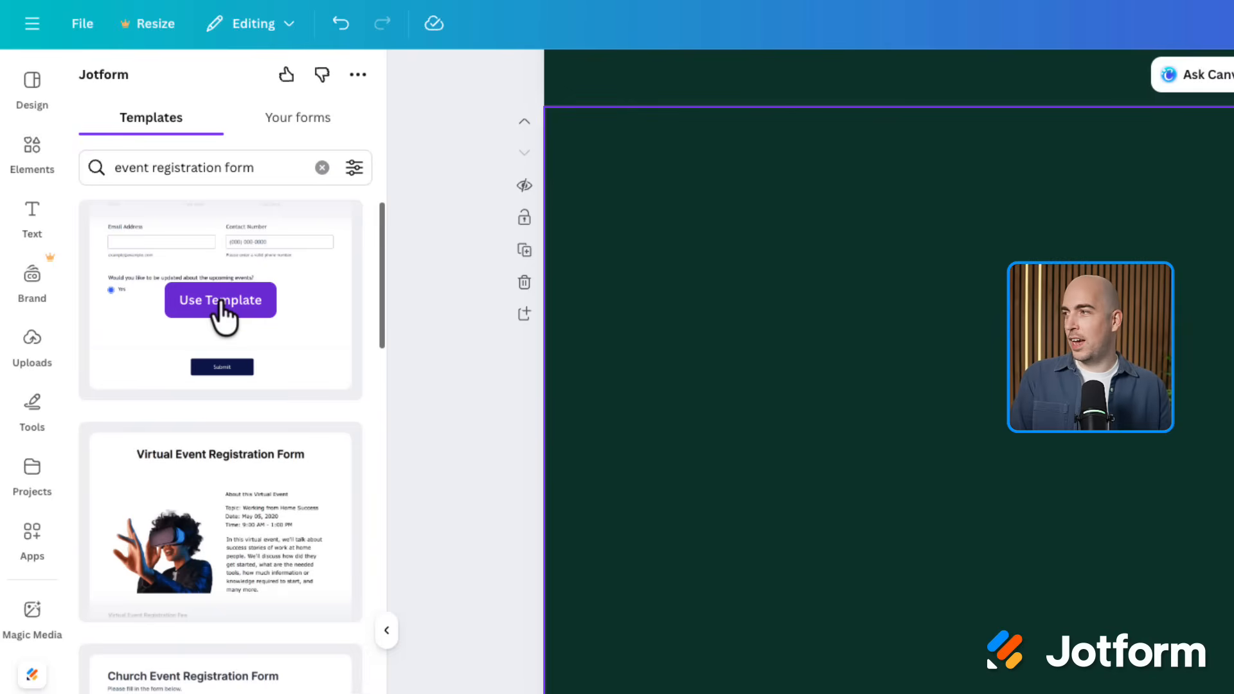
{"action": "left_click", "coordinate": [219, 299]}
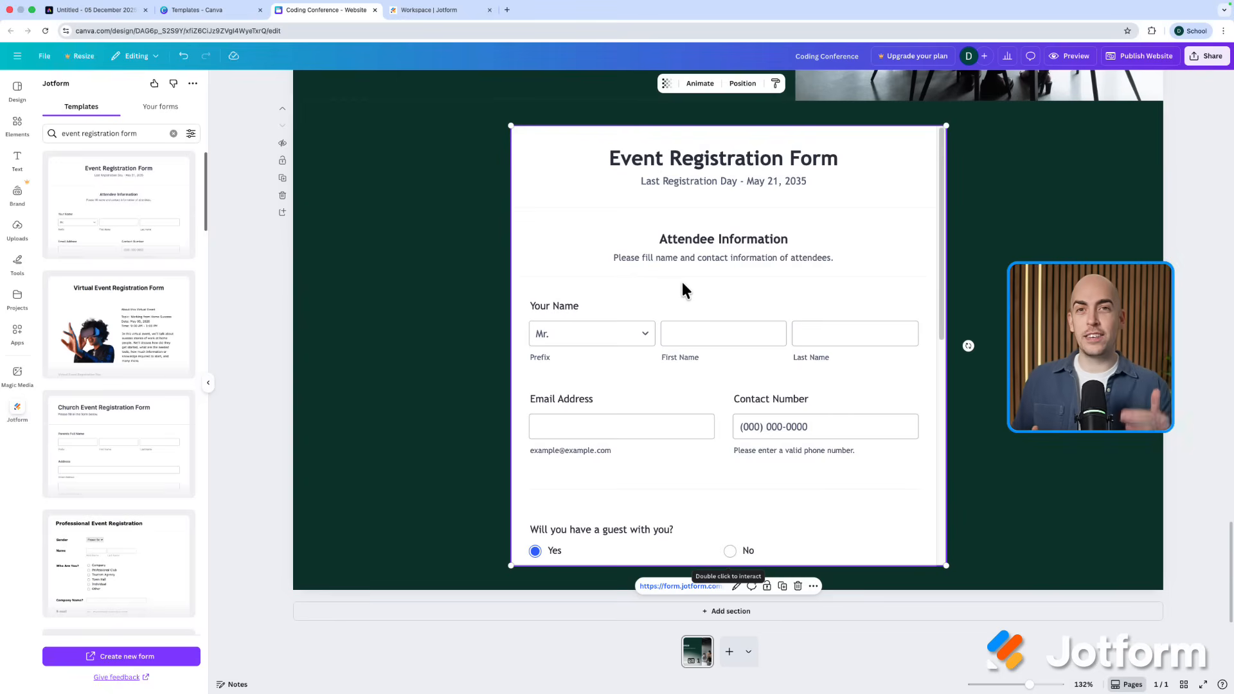
{"action": "mouse_move", "coordinate": [699, 284]}
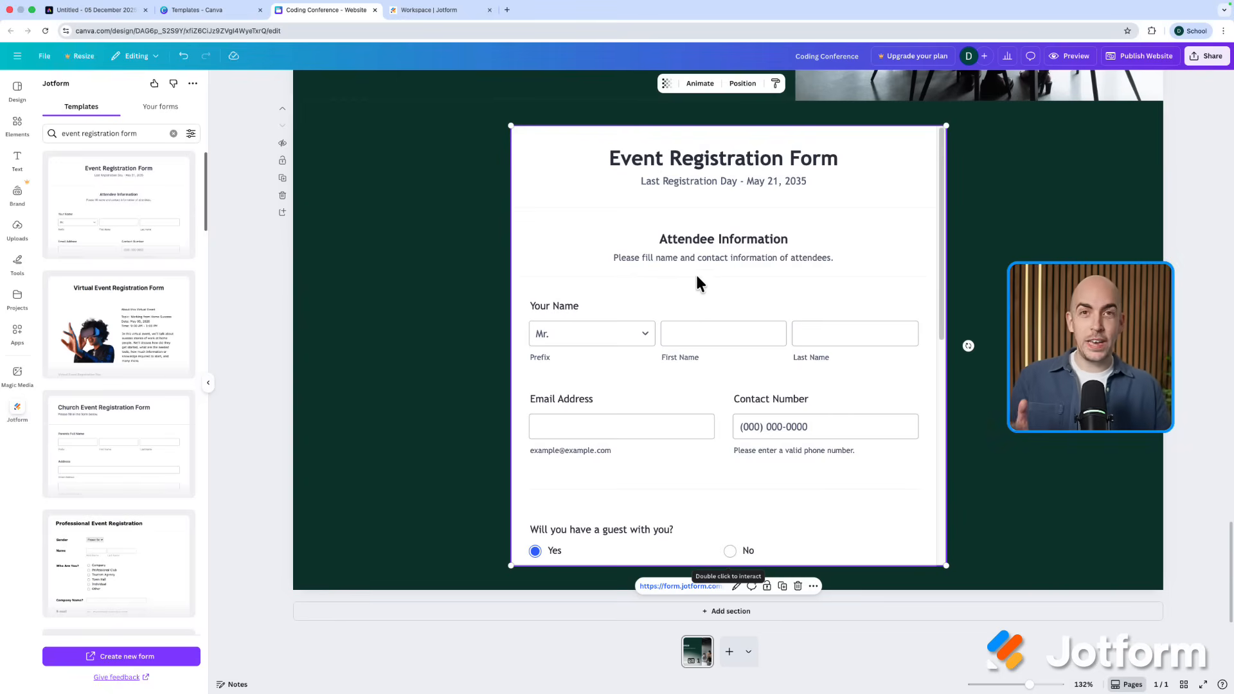
{"action": "left_click", "coordinate": [796, 586]}
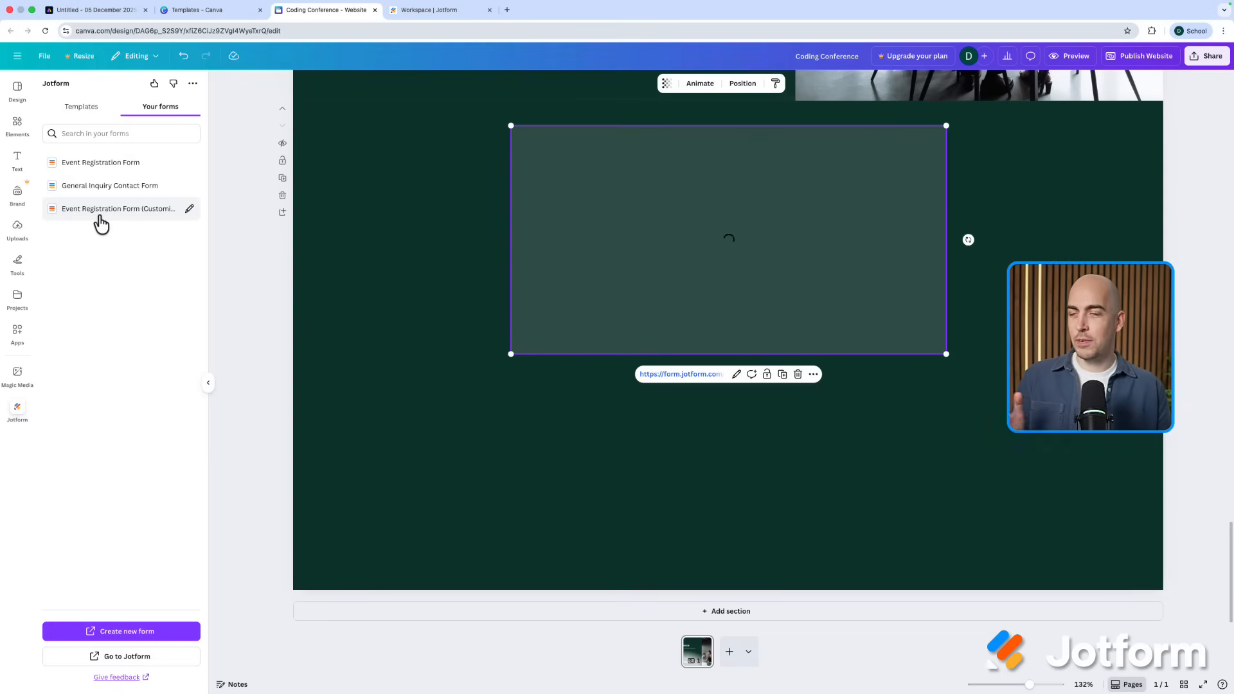
Swap in the customised saved Event Registration Form and launch the website preview.
{"action": "left_click", "coordinate": [118, 208]}
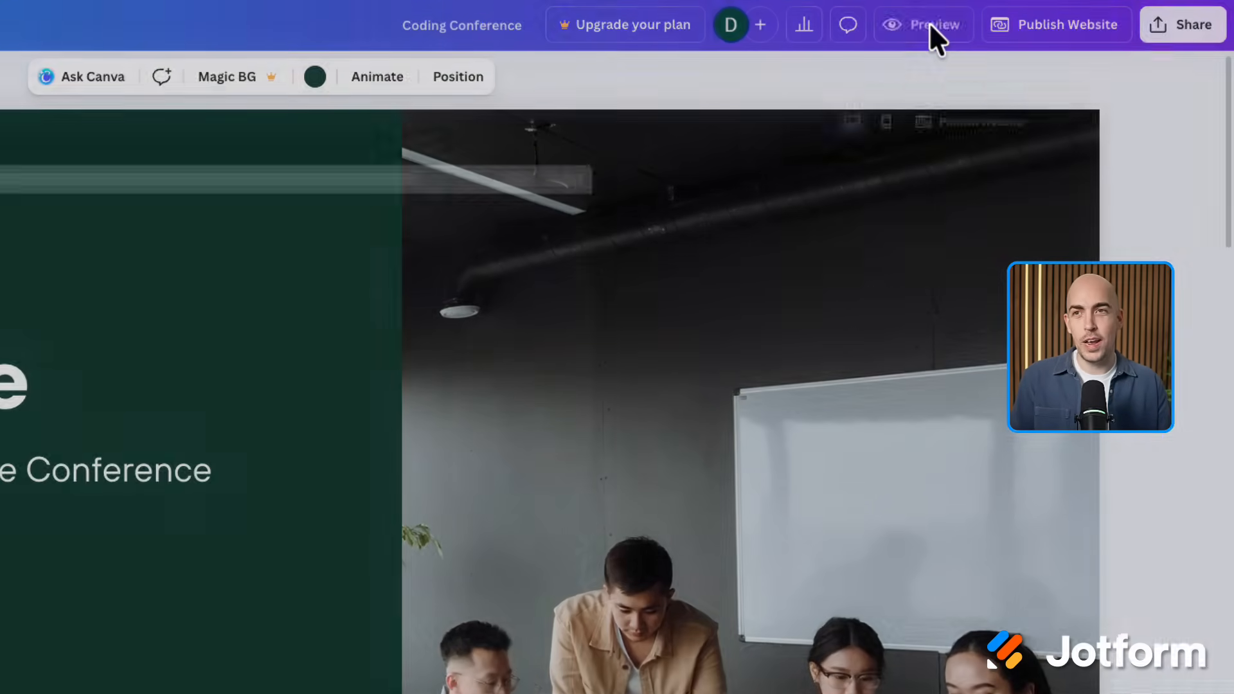
{"action": "left_click", "coordinate": [933, 25]}
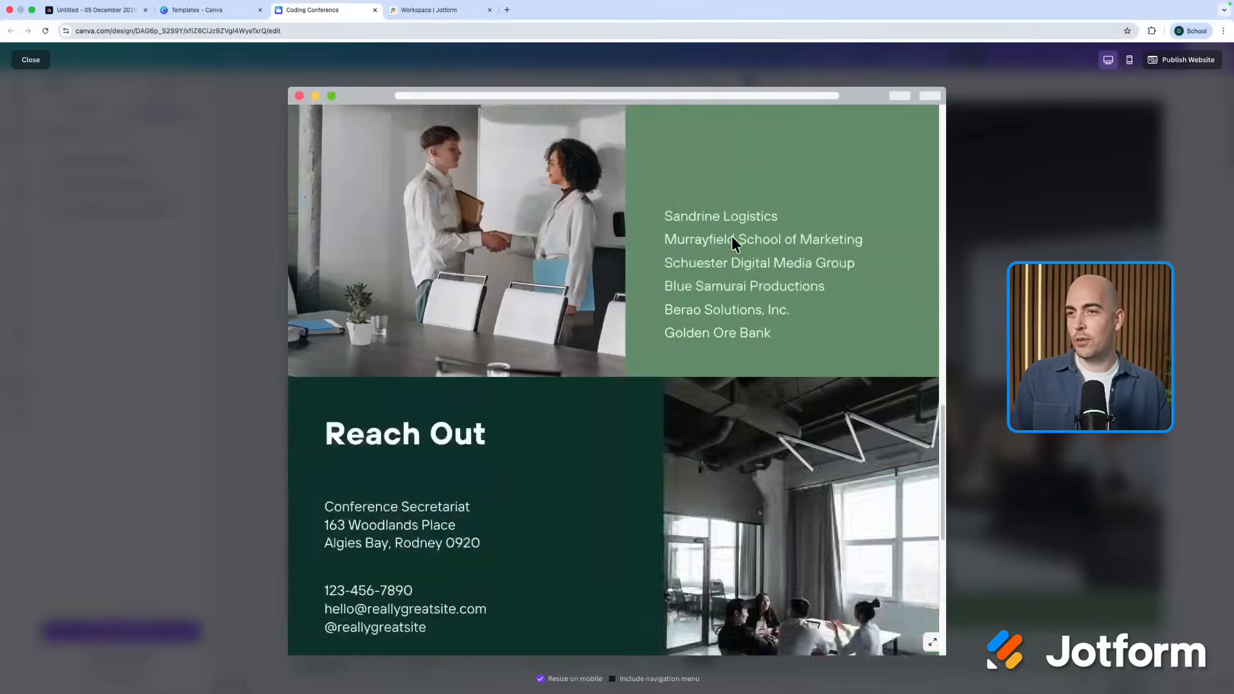